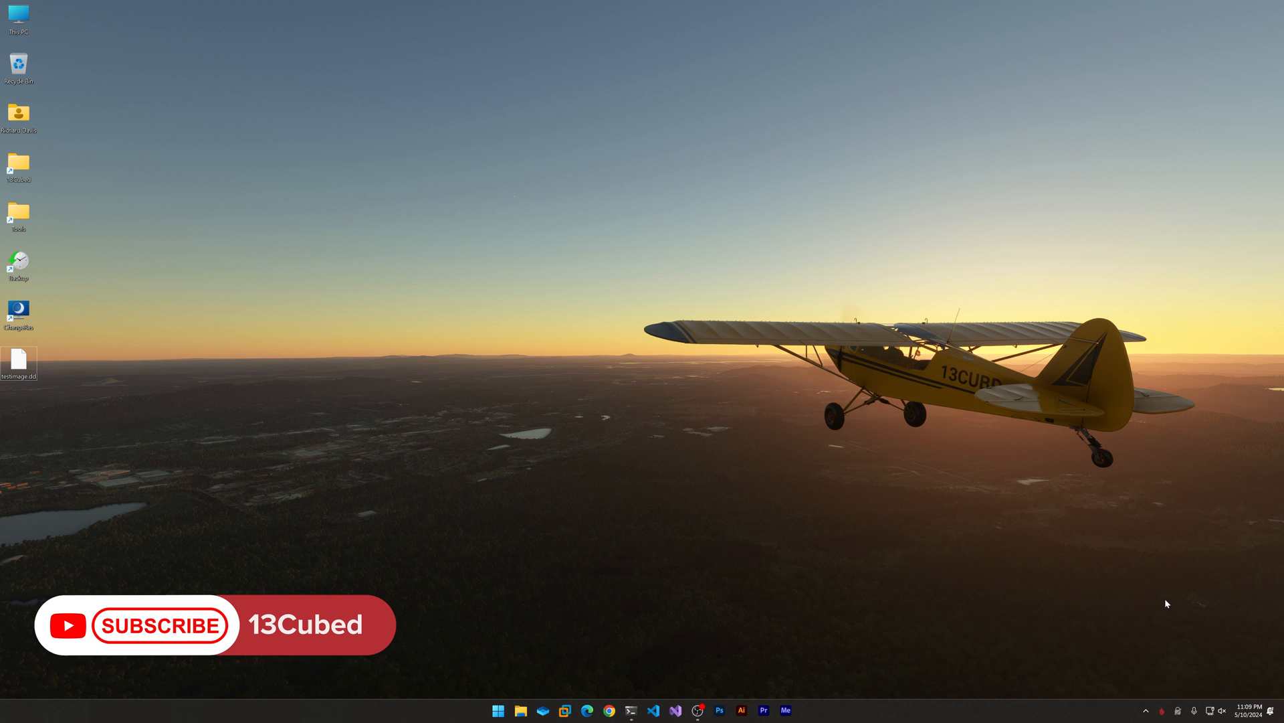
- Launch Windows Terminal with the WSL Ubuntu profile from the taskbar
left_click(160, 625)
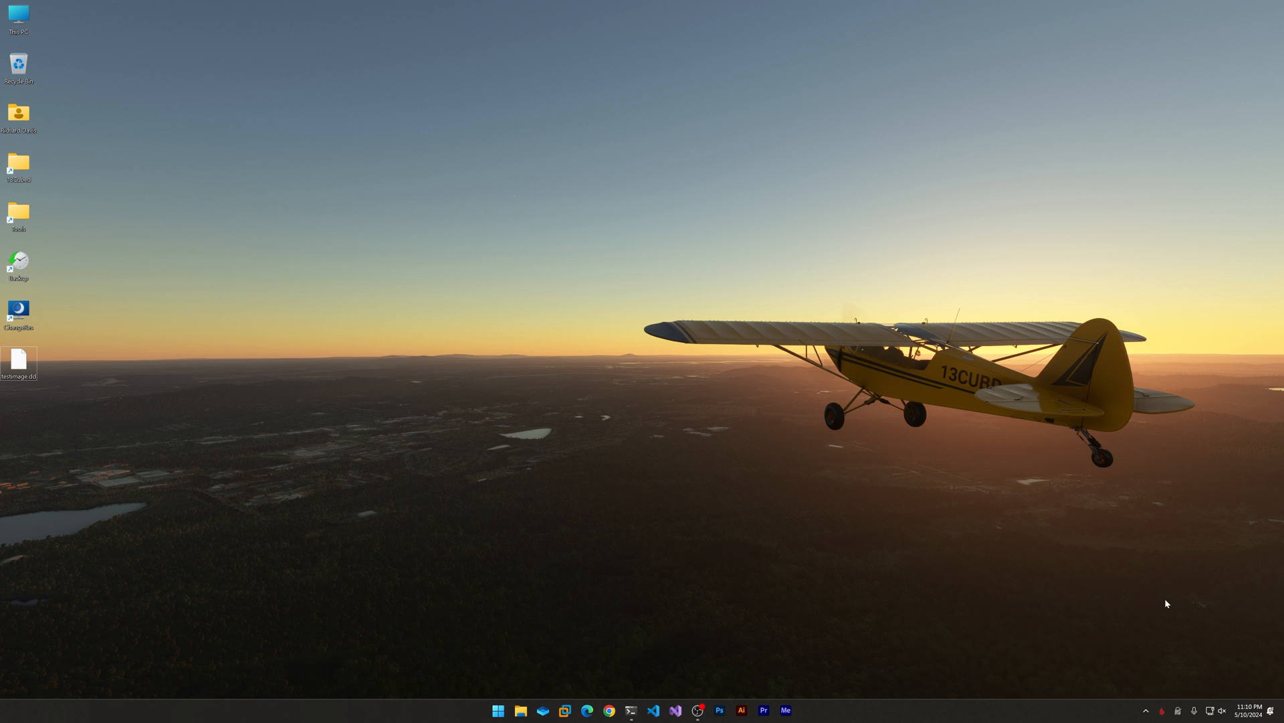
mouse_move(92, 435)
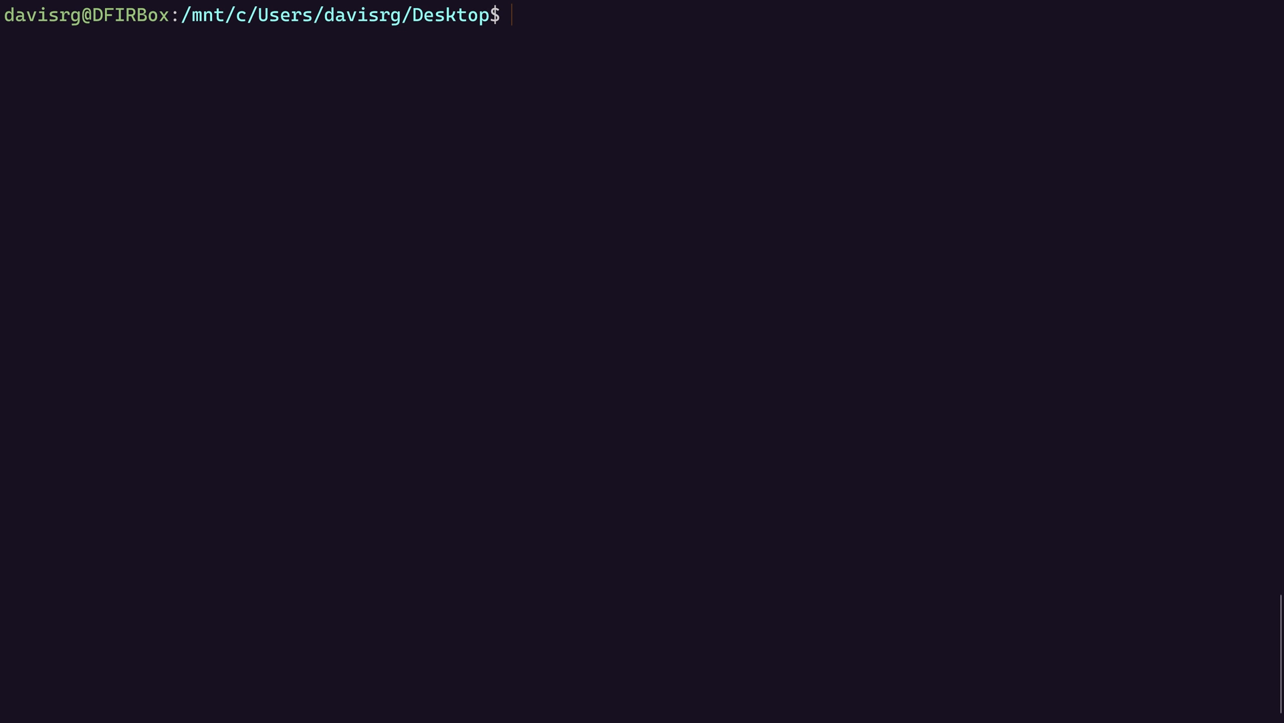
- Install fdisk with sudo apt install, which reports it is already the newest version
type("sudo apt install fdisk")
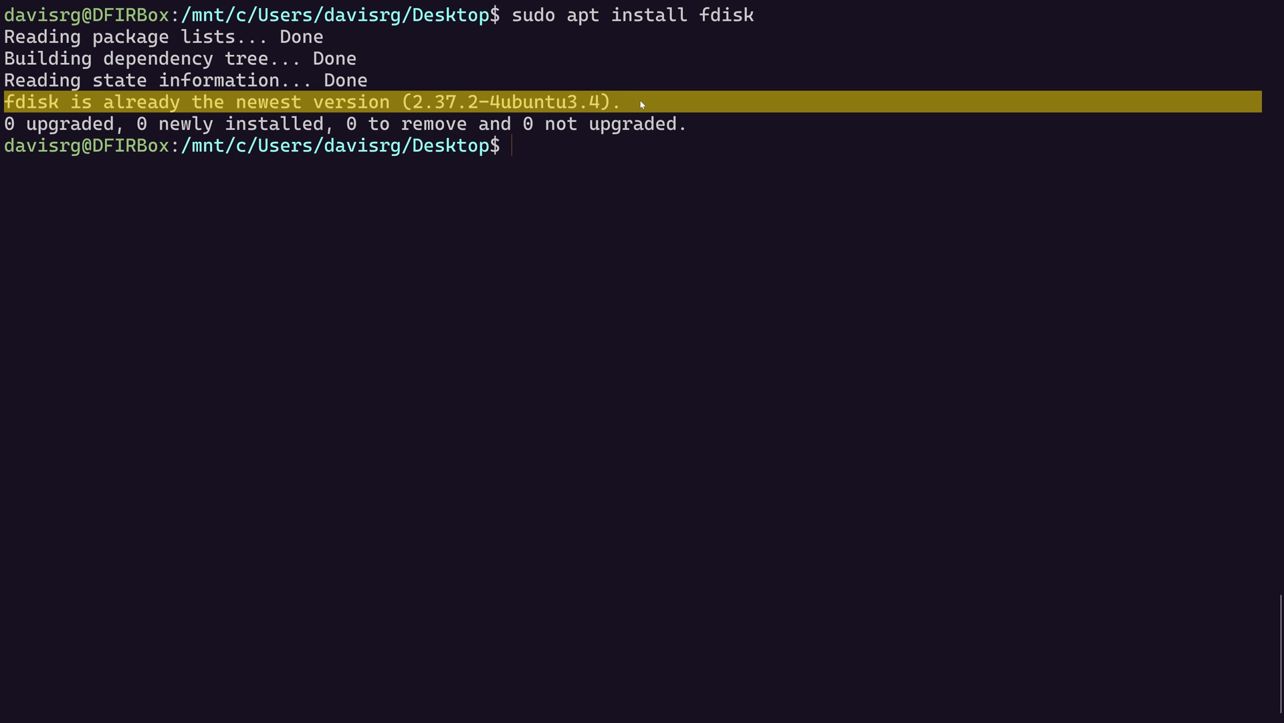
mouse_move(873, 310)
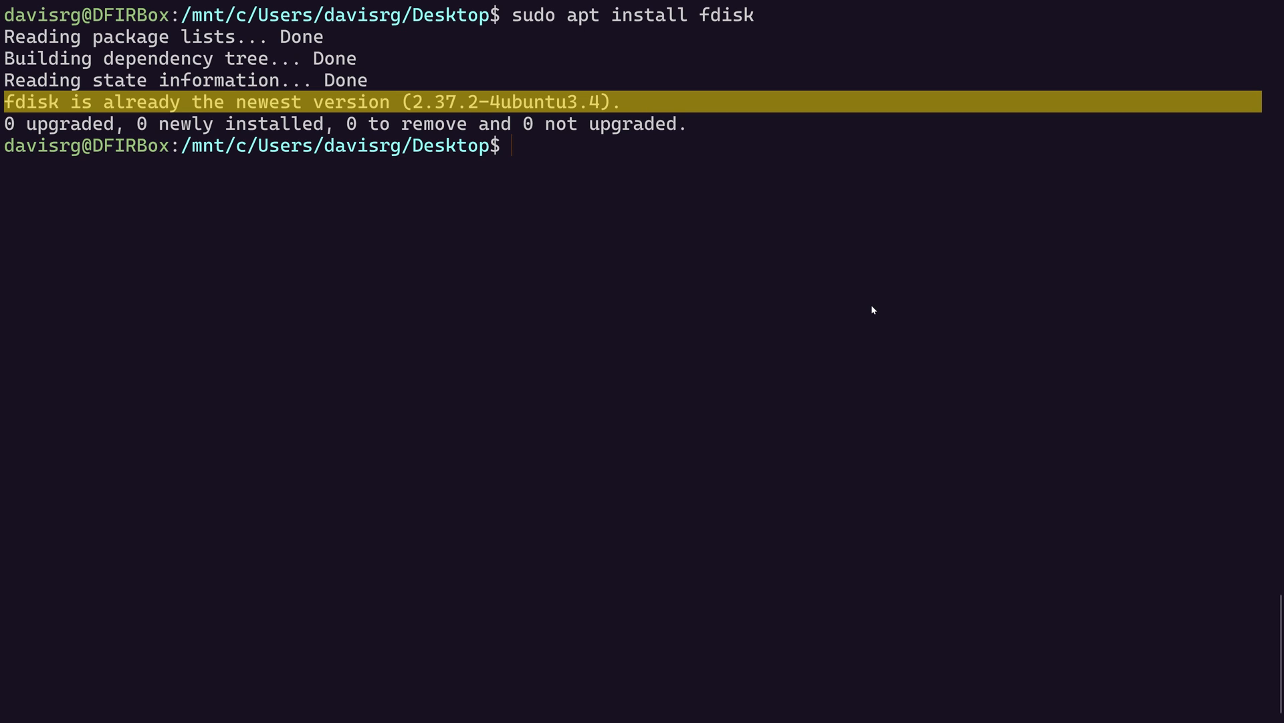
- List testimage.dd's partition table with fdisk -l
type("fdisk")
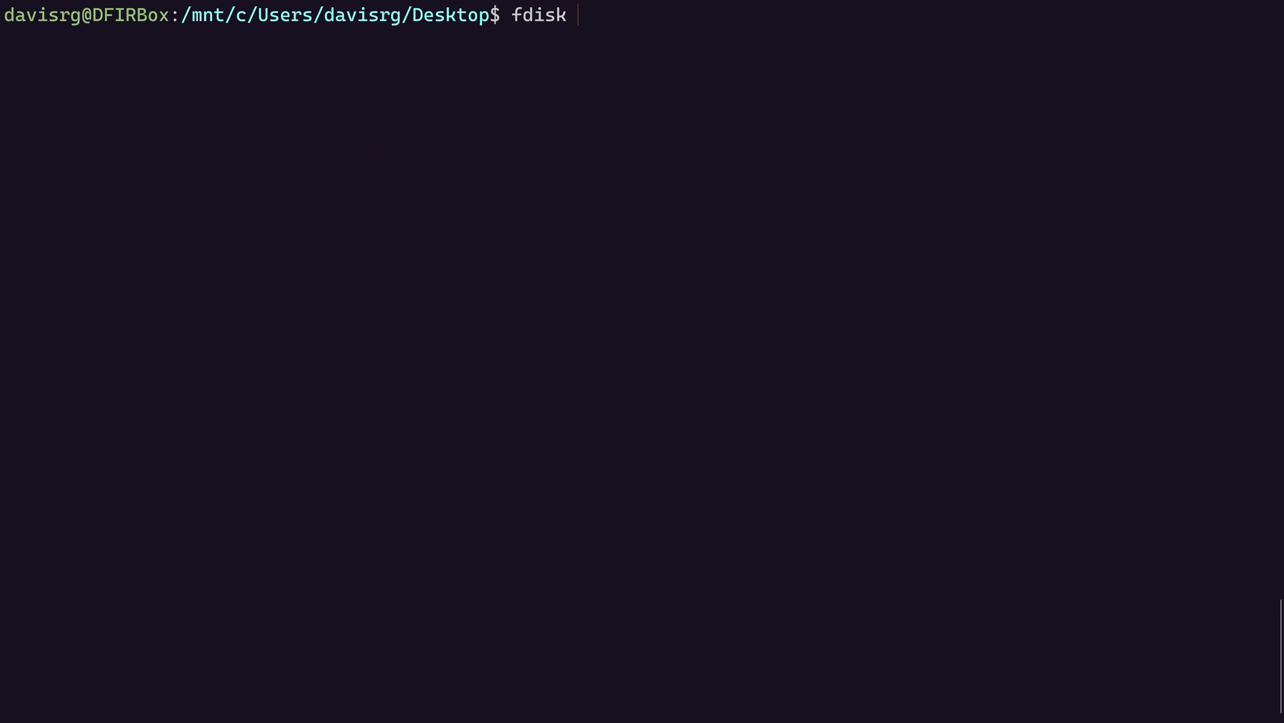
type("-l")
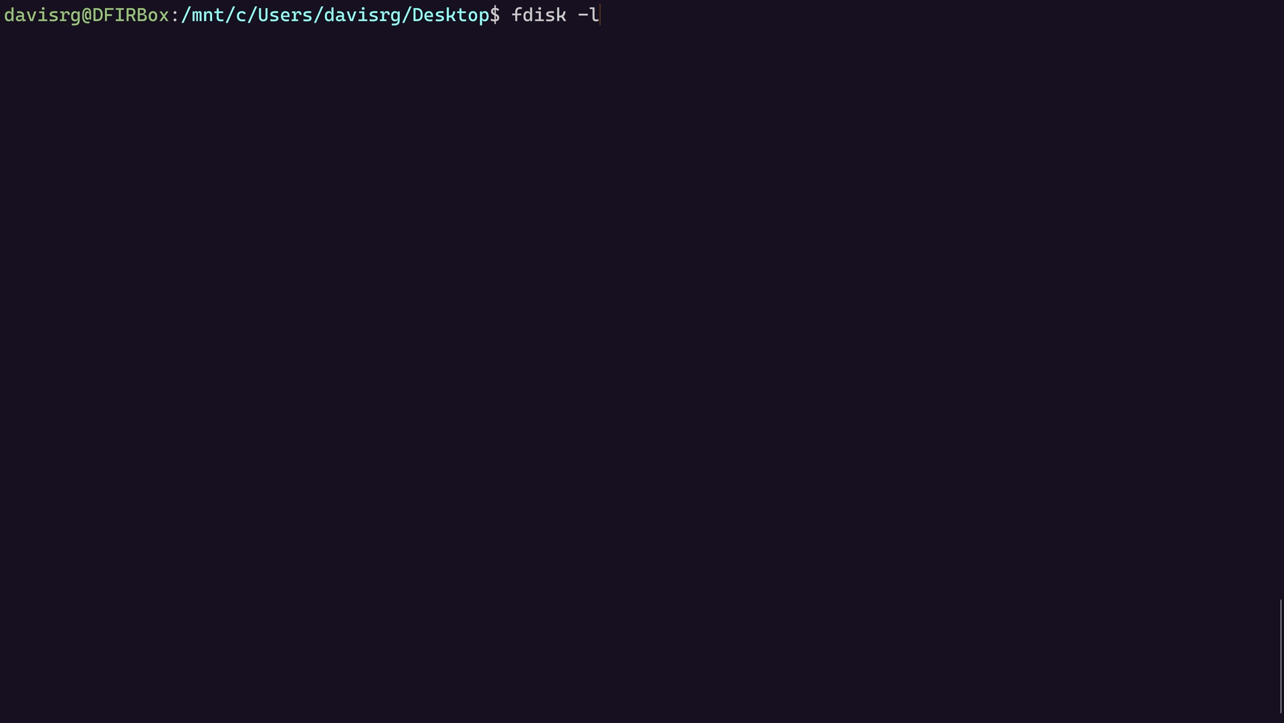
type("testimage.dd")
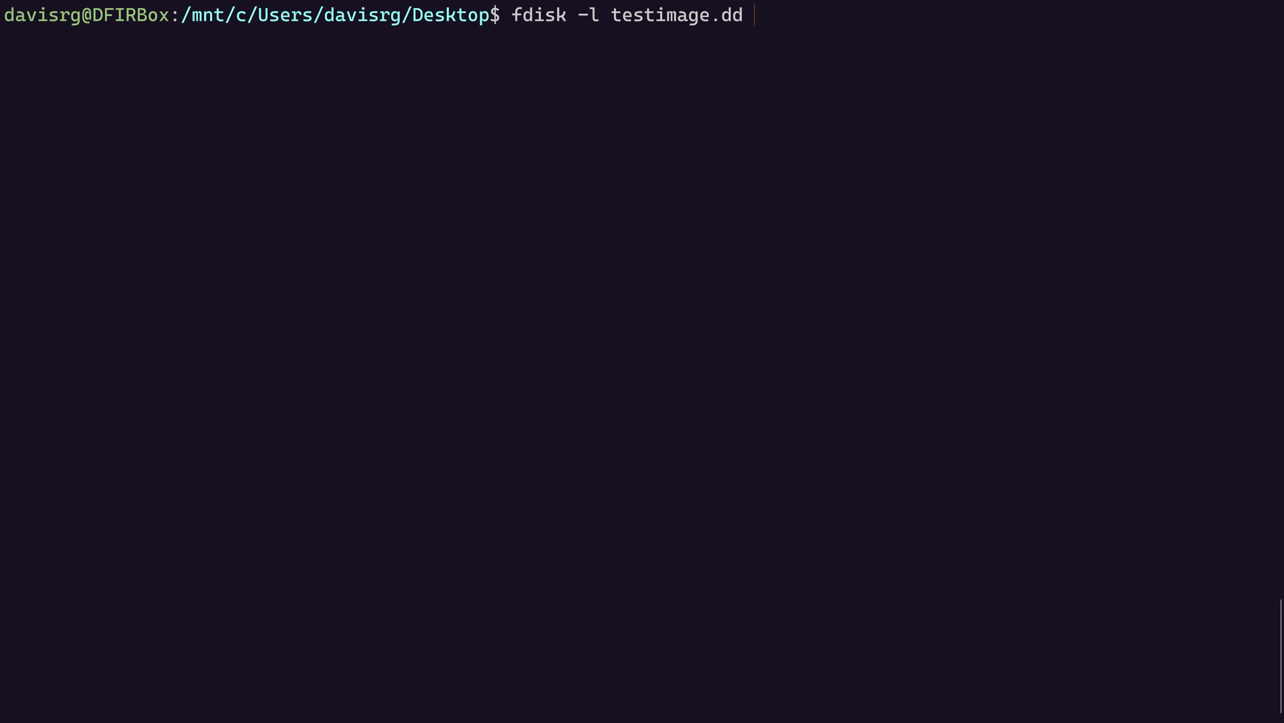
key("Return")
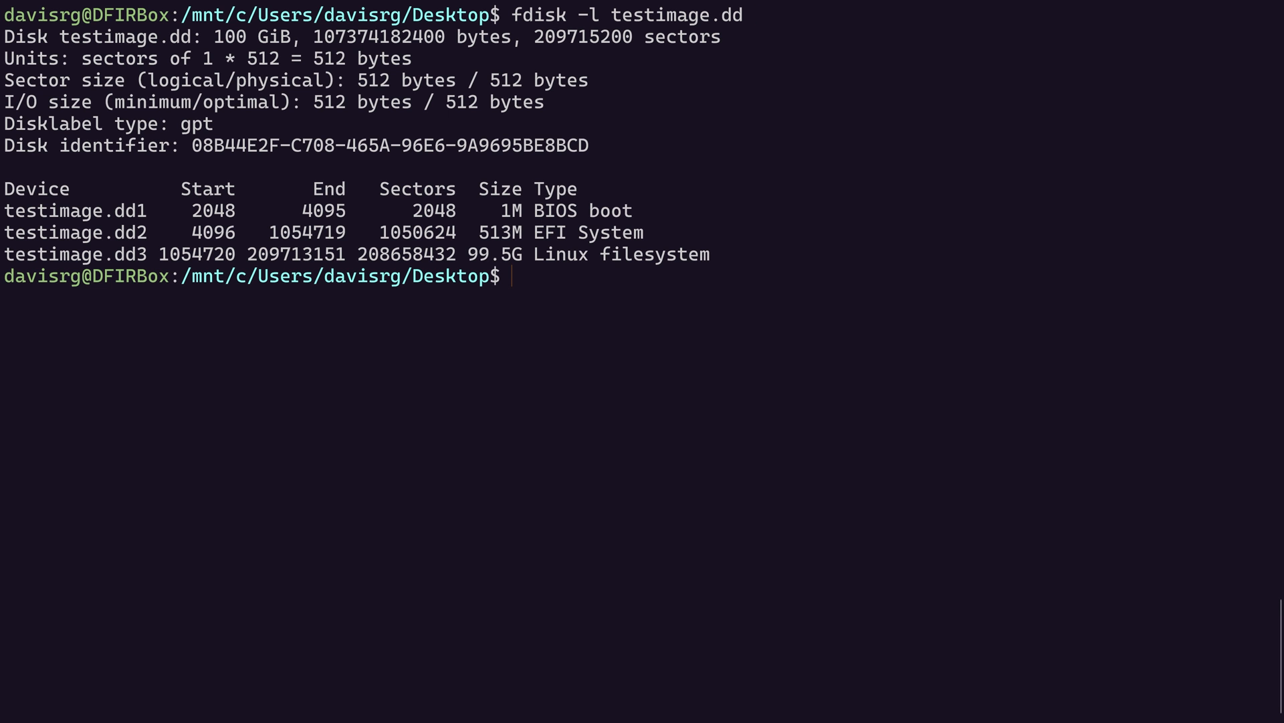
mouse_move(479, 201)
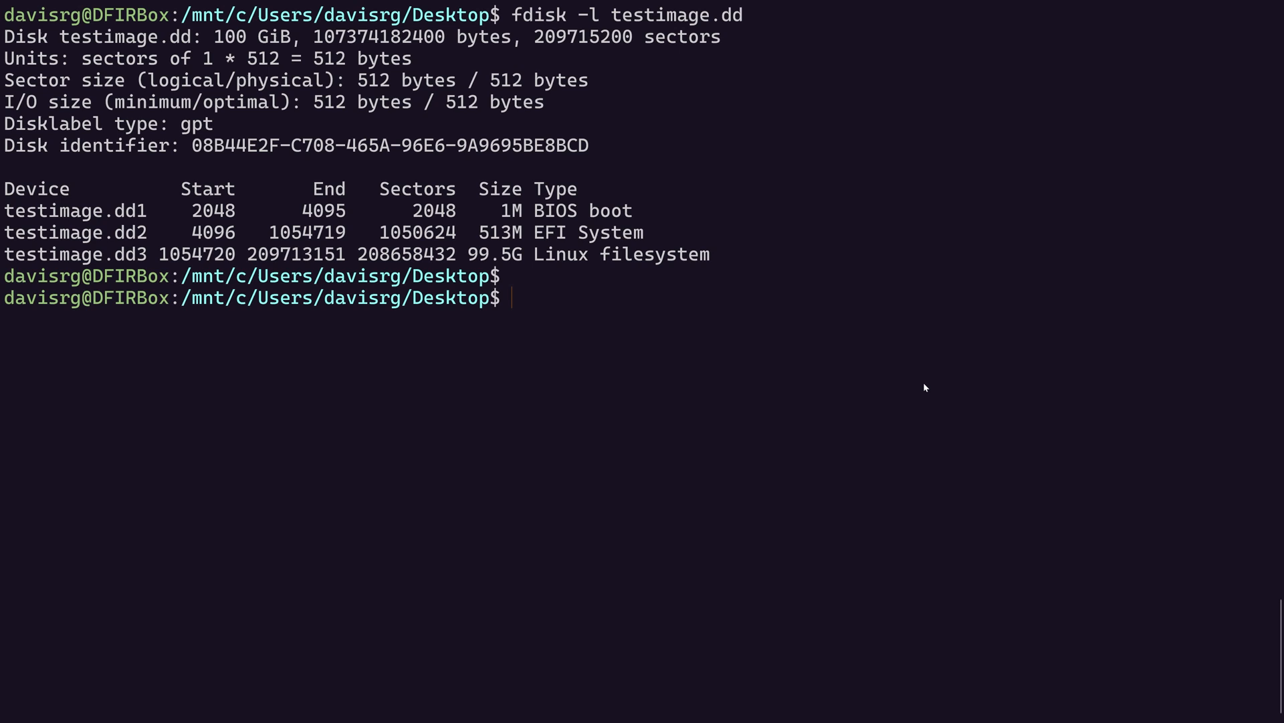
- Create the /mnt/image mount point with sudo mkdir
type("sudo mkdir")
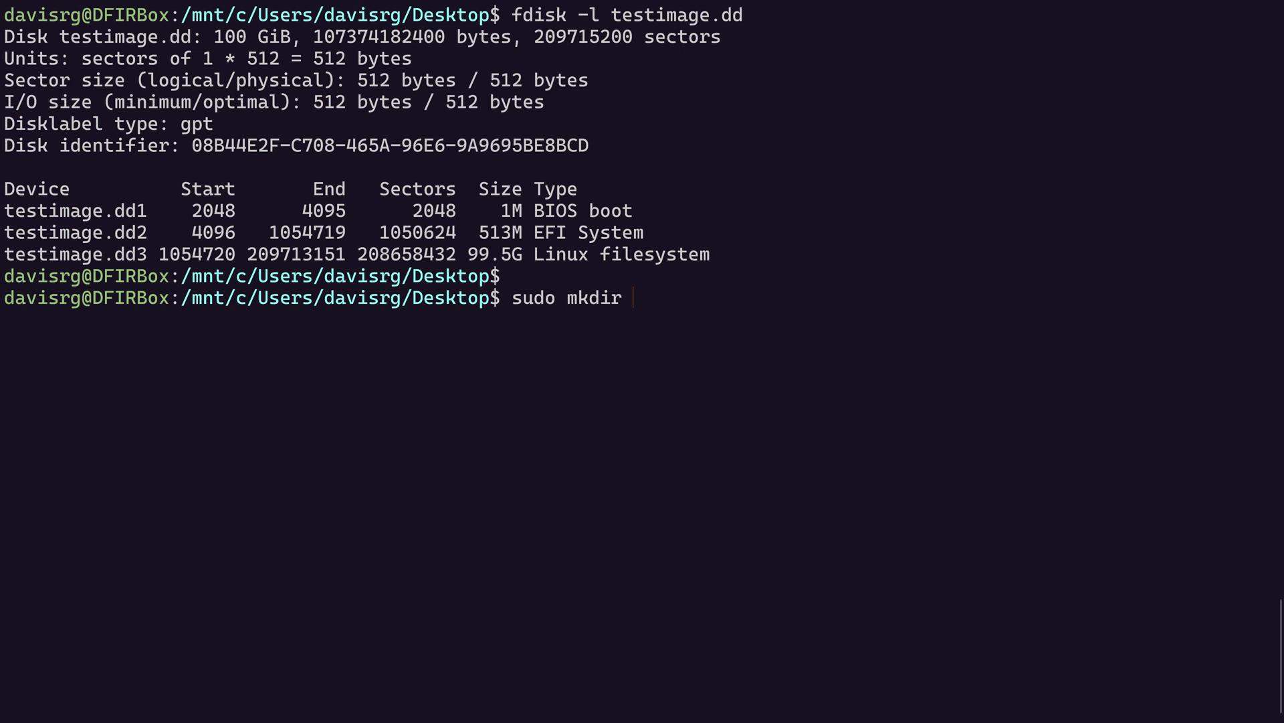
type("/mnt/image")
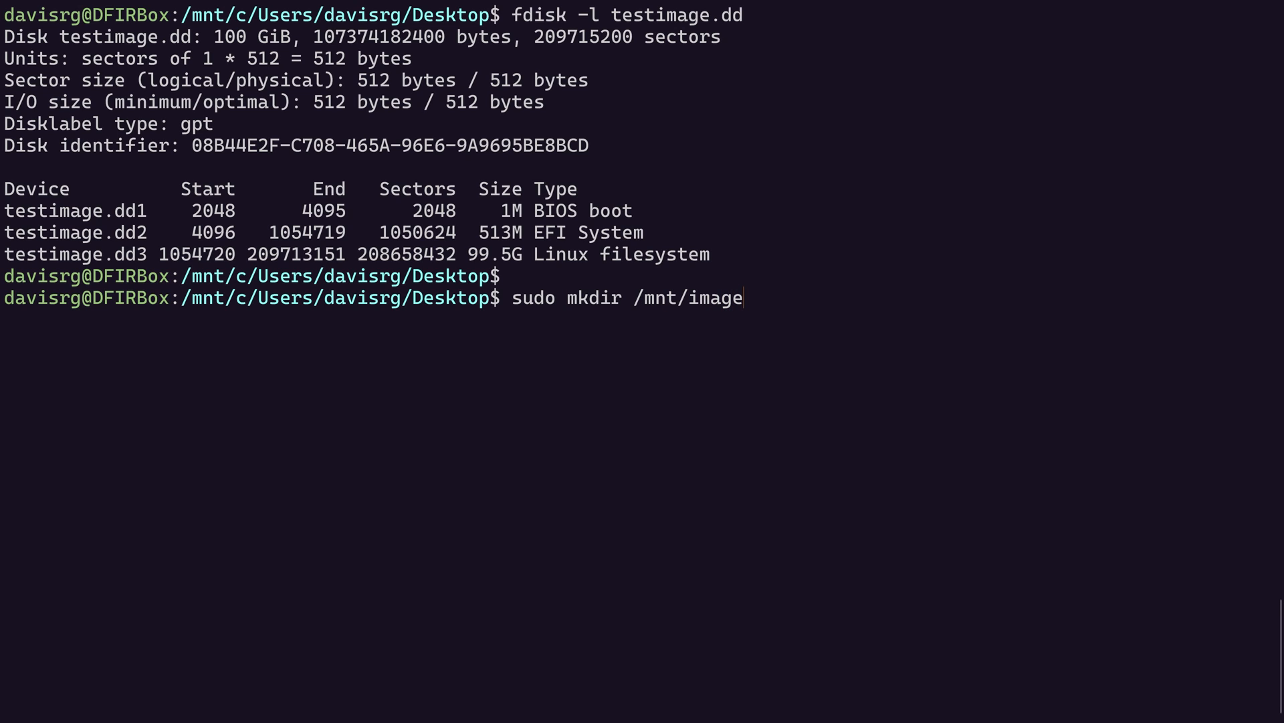
key("Return")
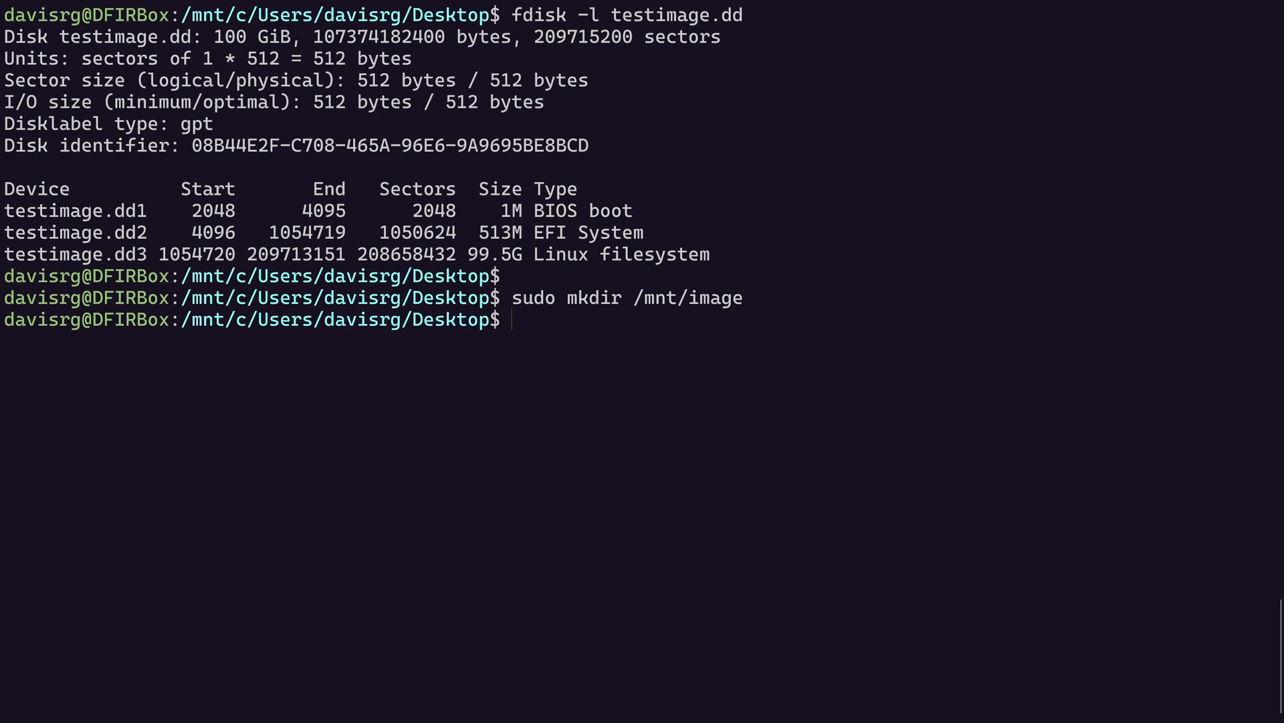
key("Return")
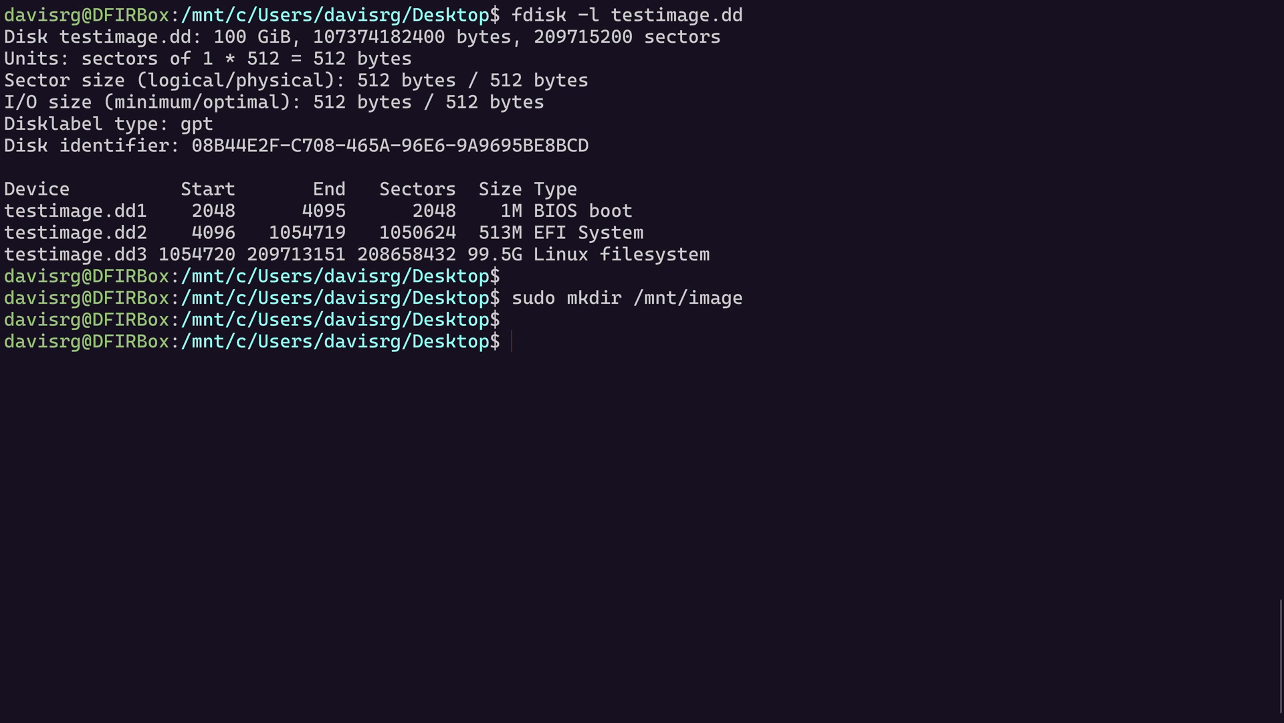
- Attempt a read-only loop mount of testimage.dd at /mnt/image, getting a wrong fs type error
type("sudo mou")
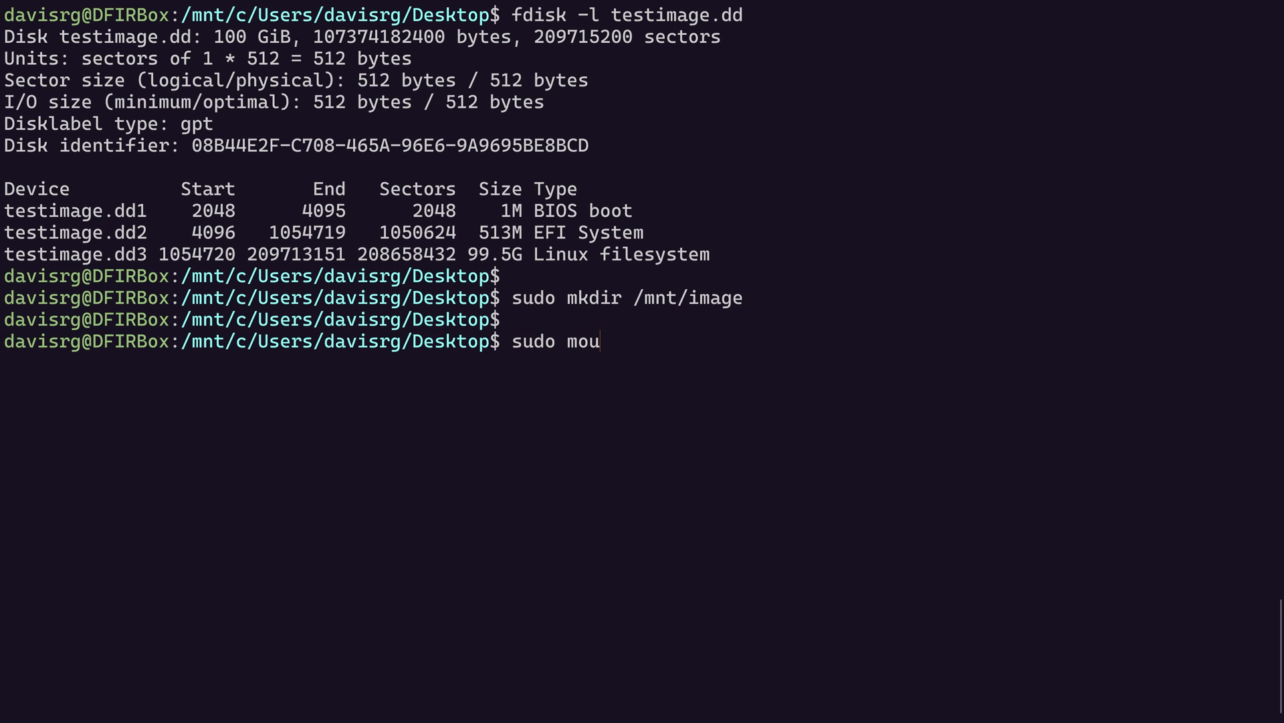
type("nt -o")
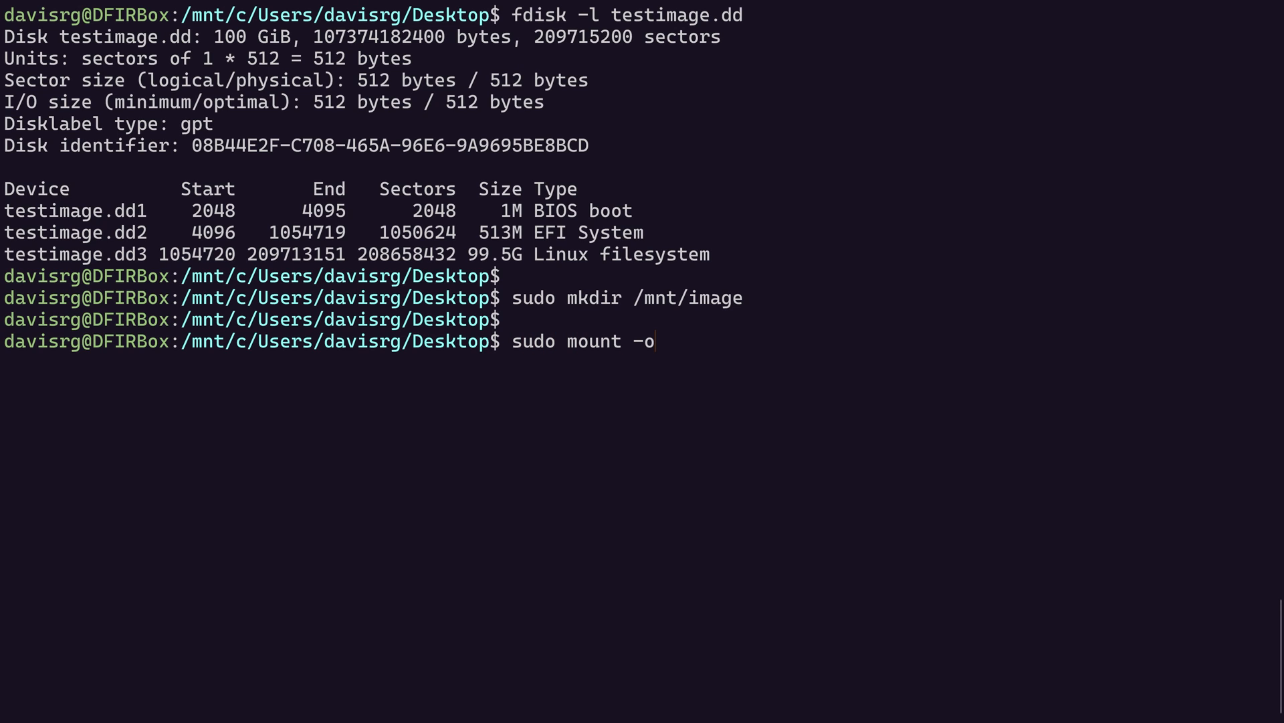
type("ro")
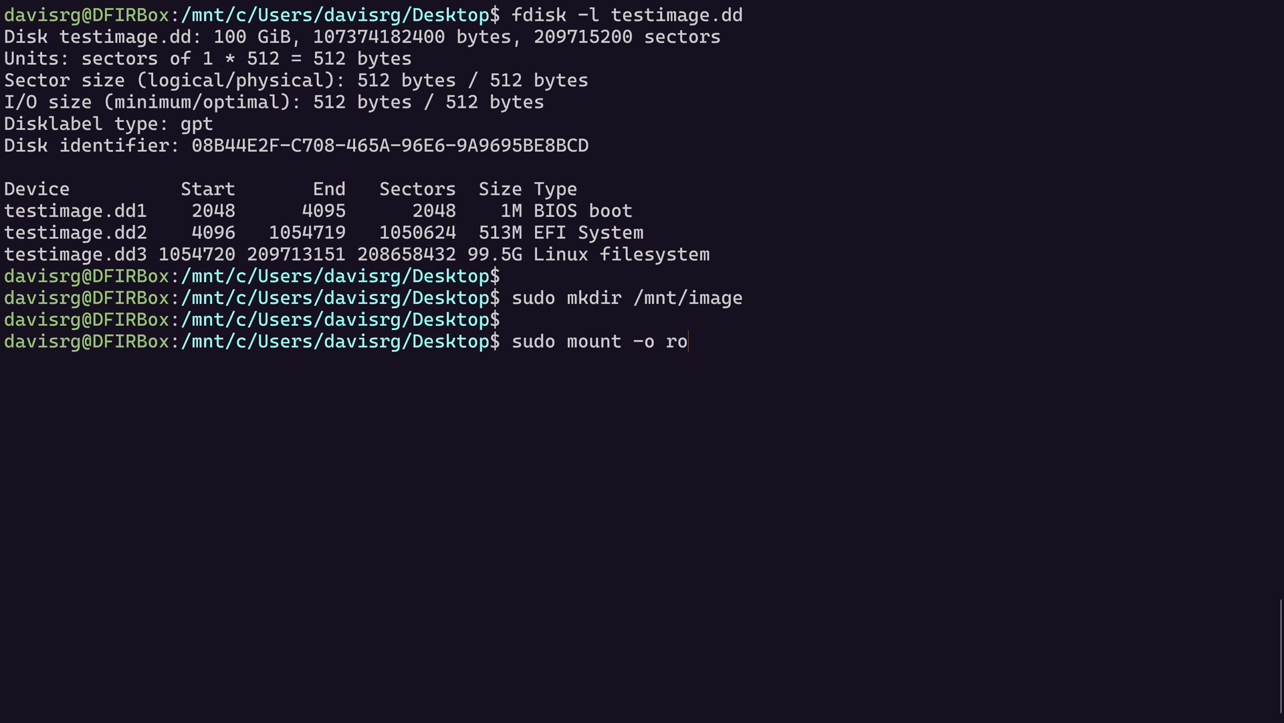
type(",")
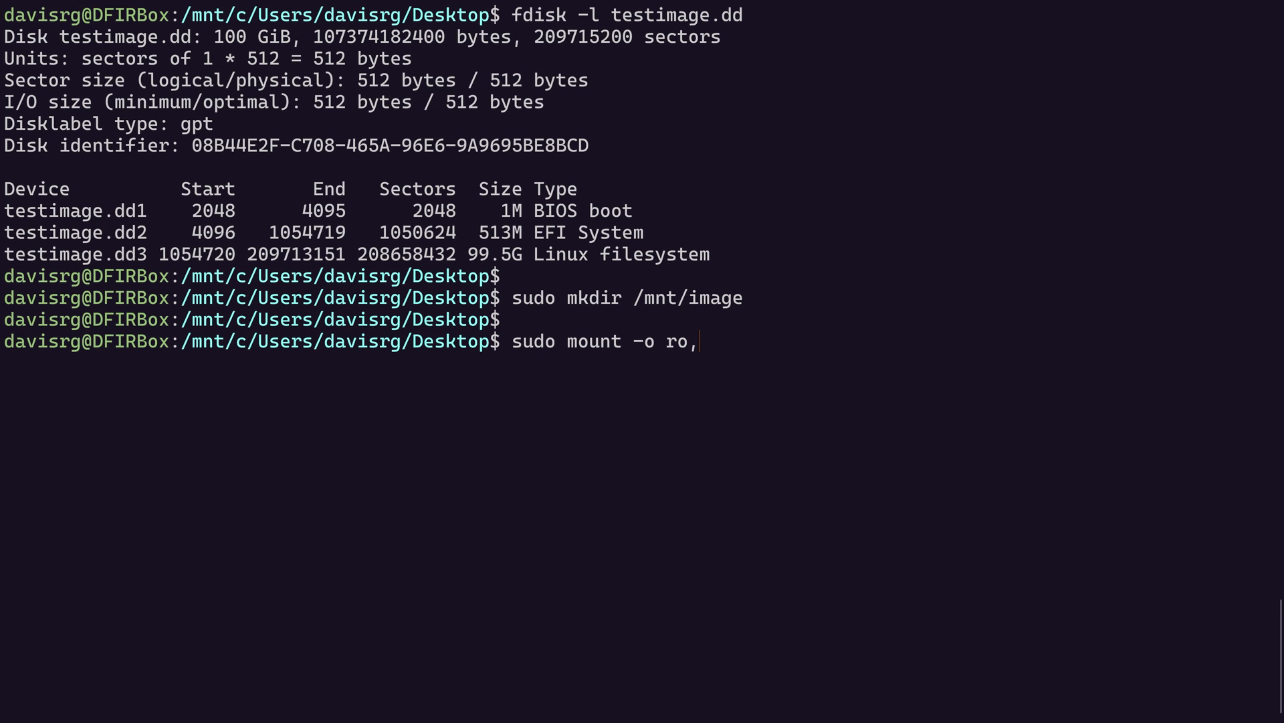
type("lo")
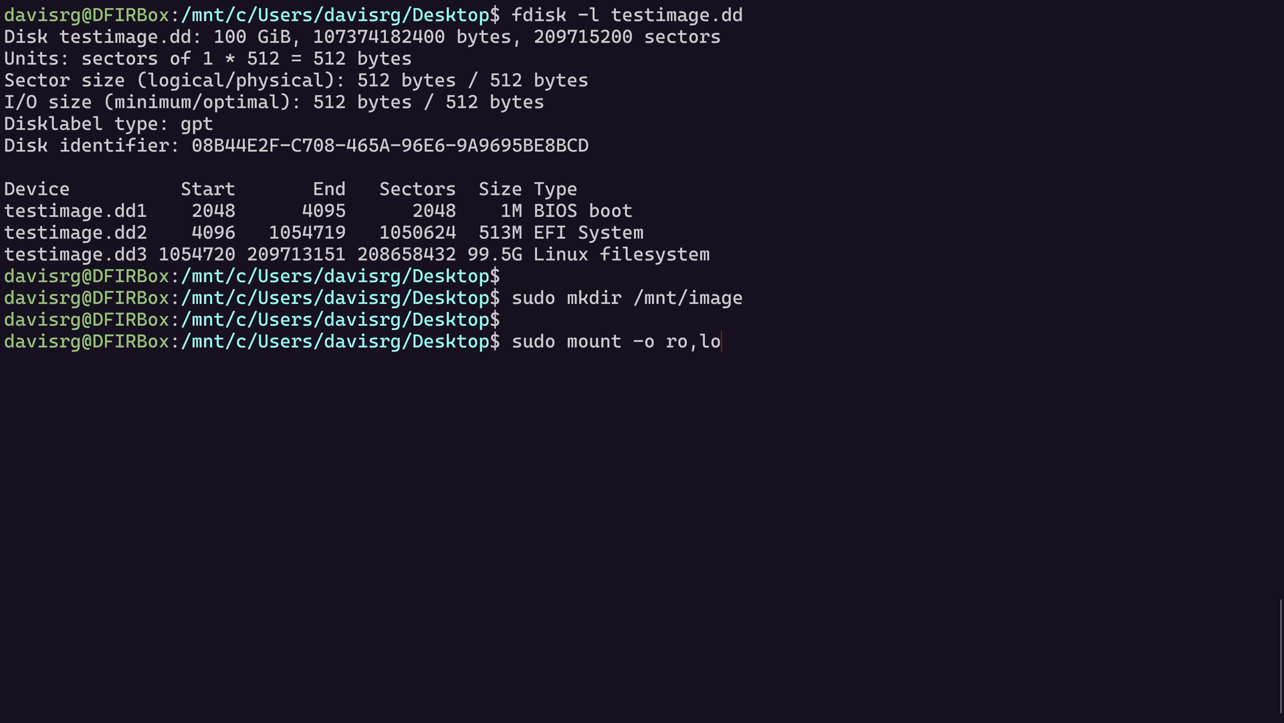
type("op")
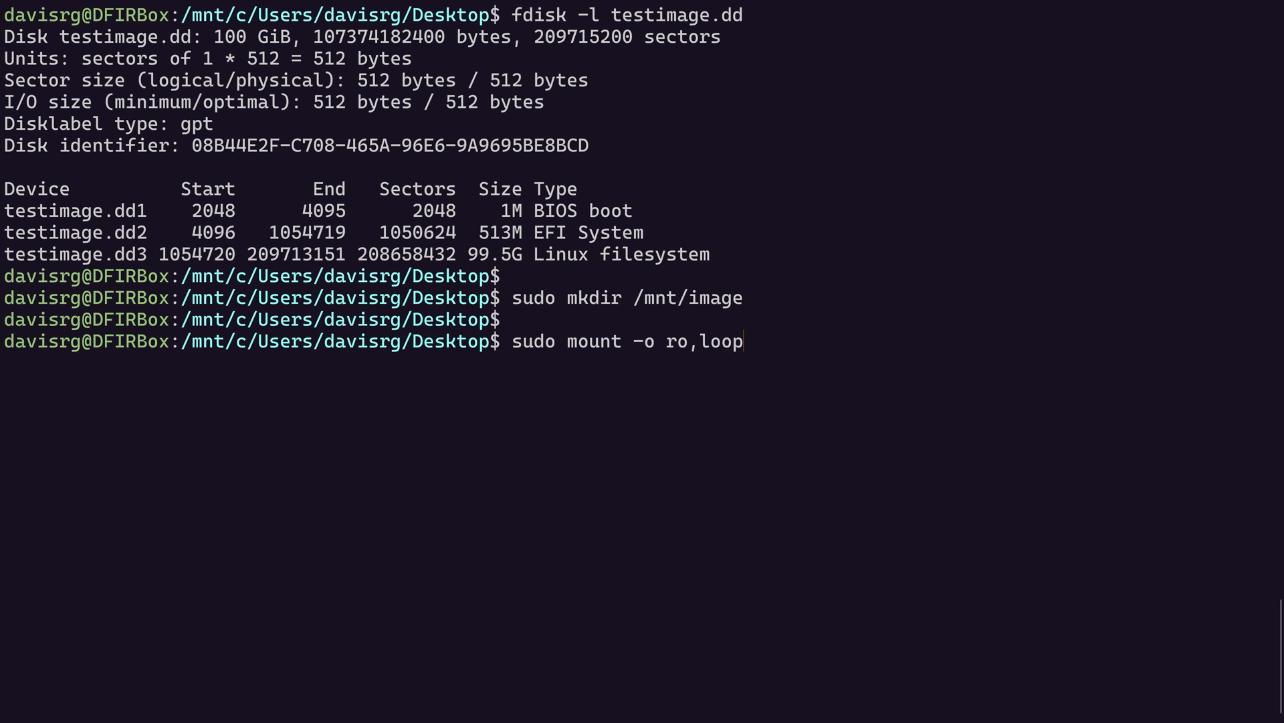
type("testimage.dd")
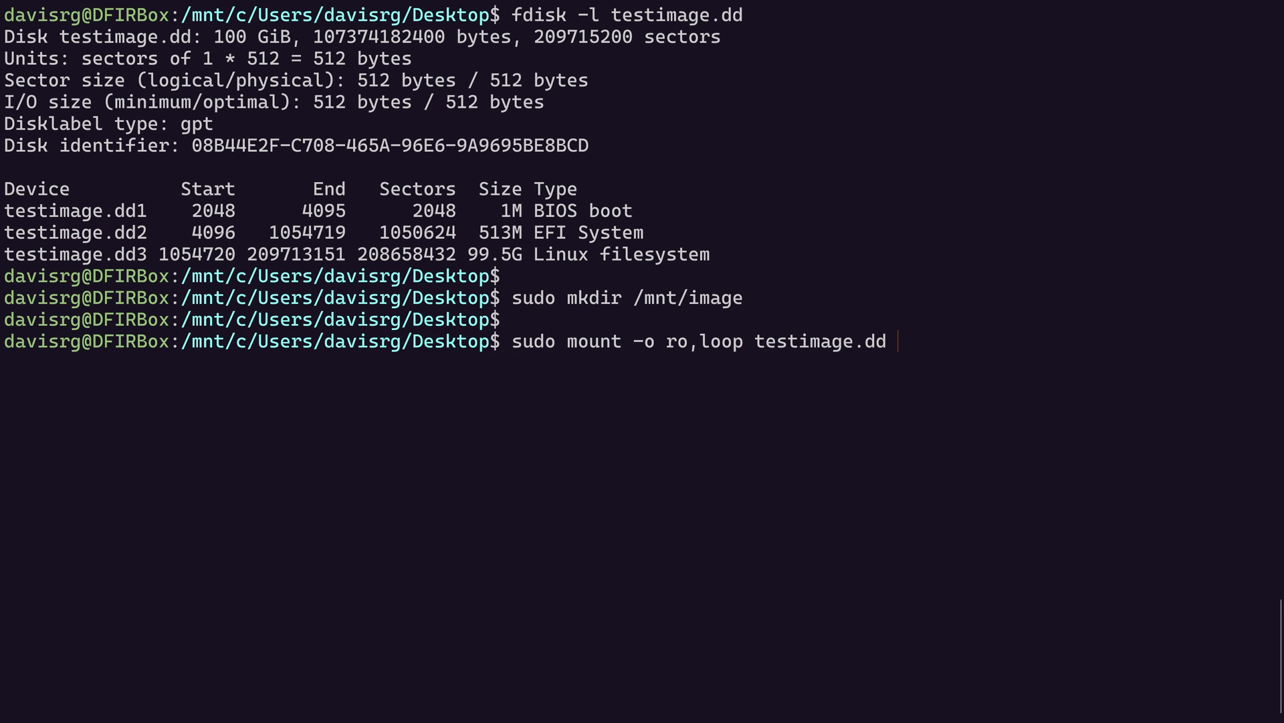
type("/mnt/image")
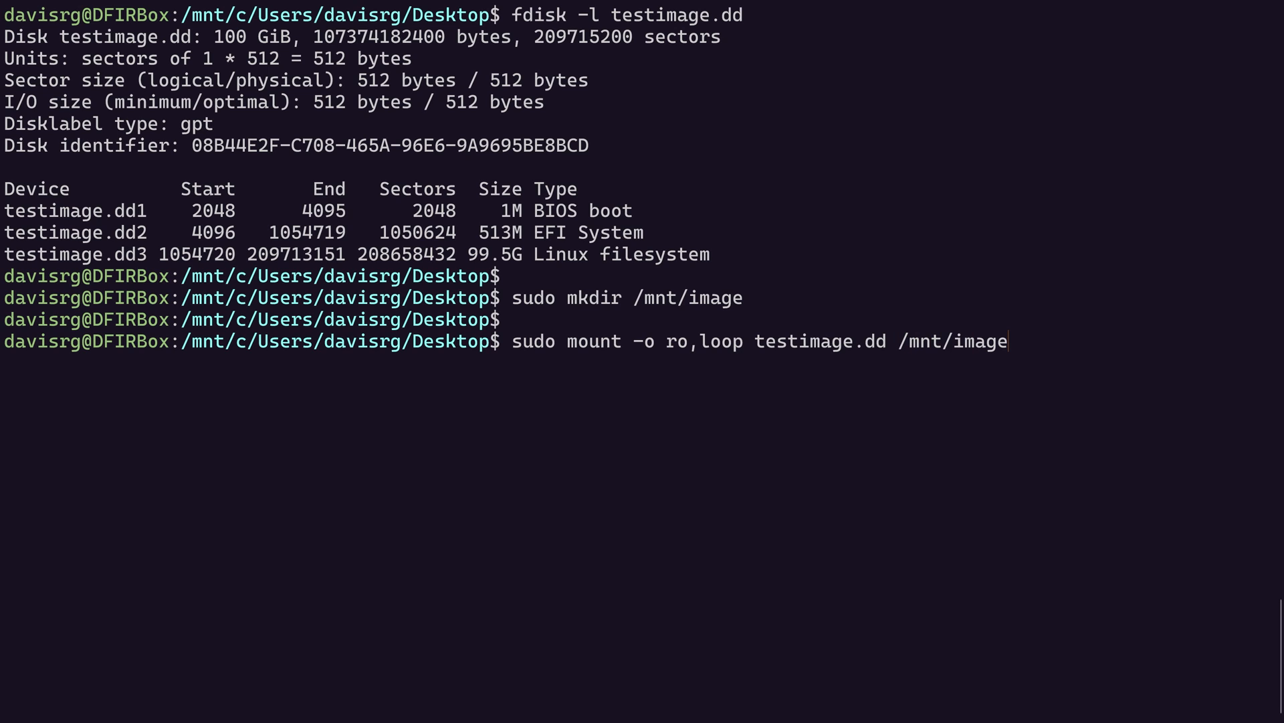
key("Return")
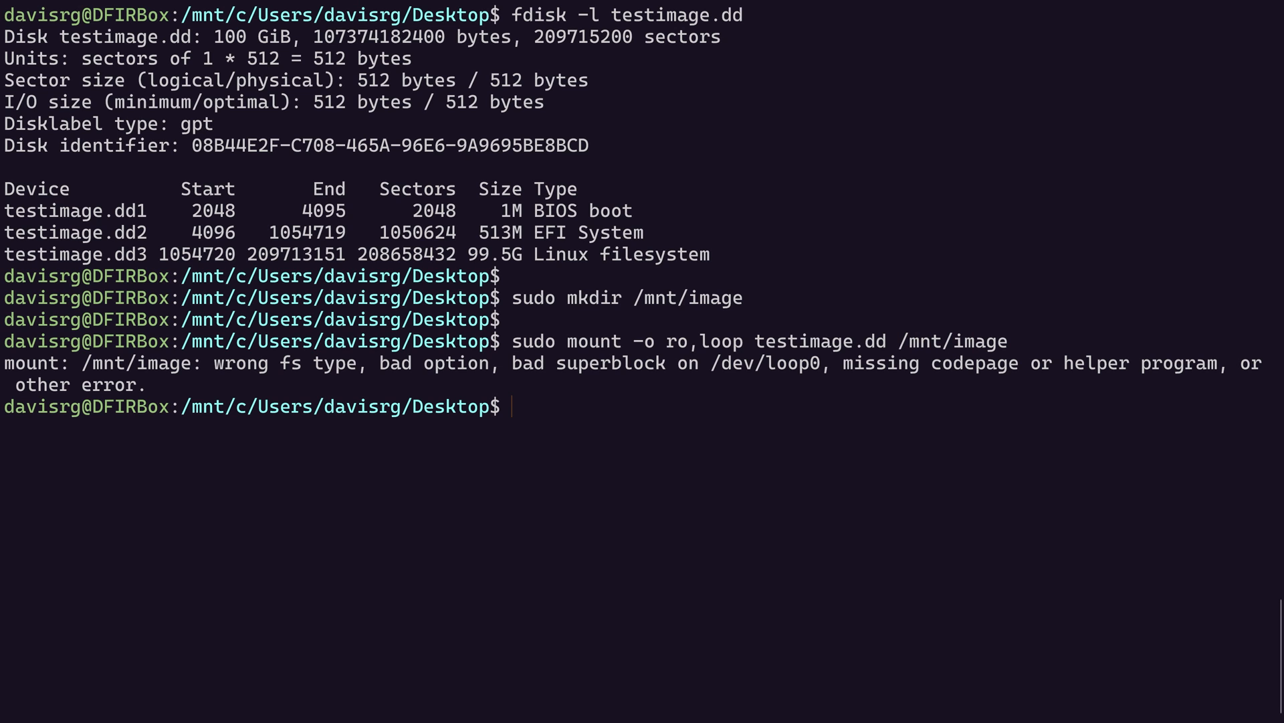
mouse_move(744, 281)
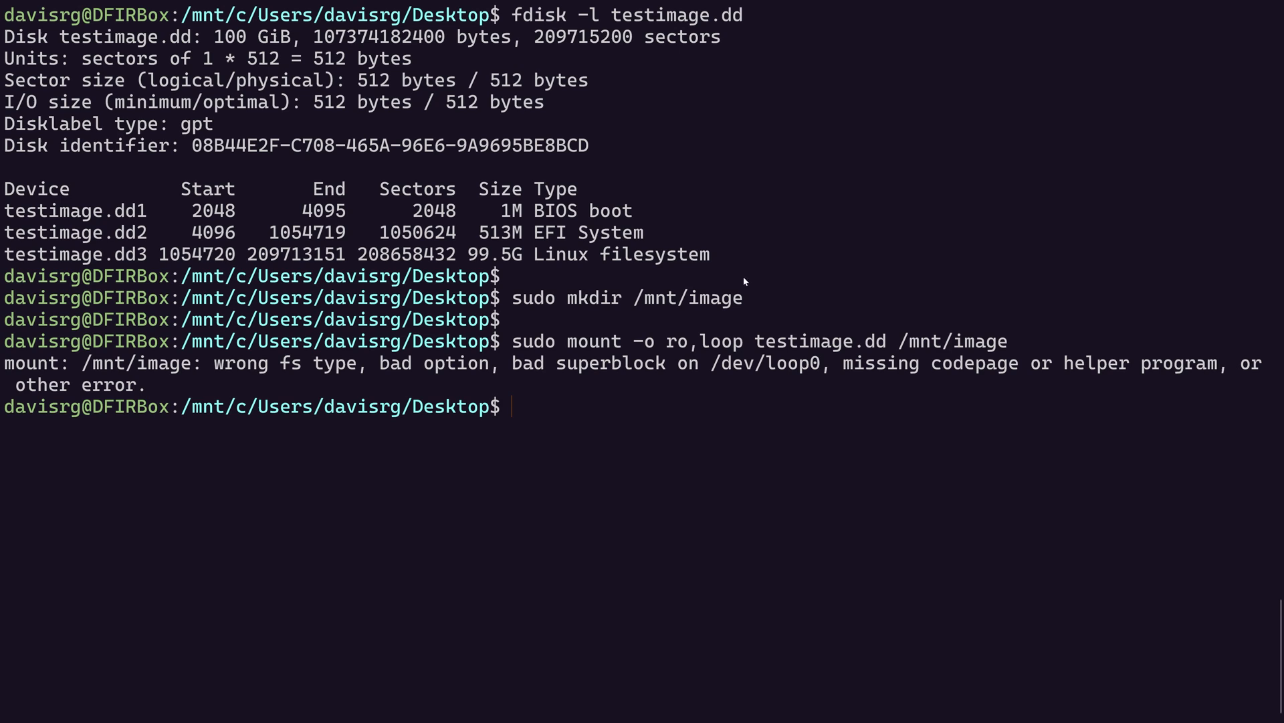
double_click(197, 255)
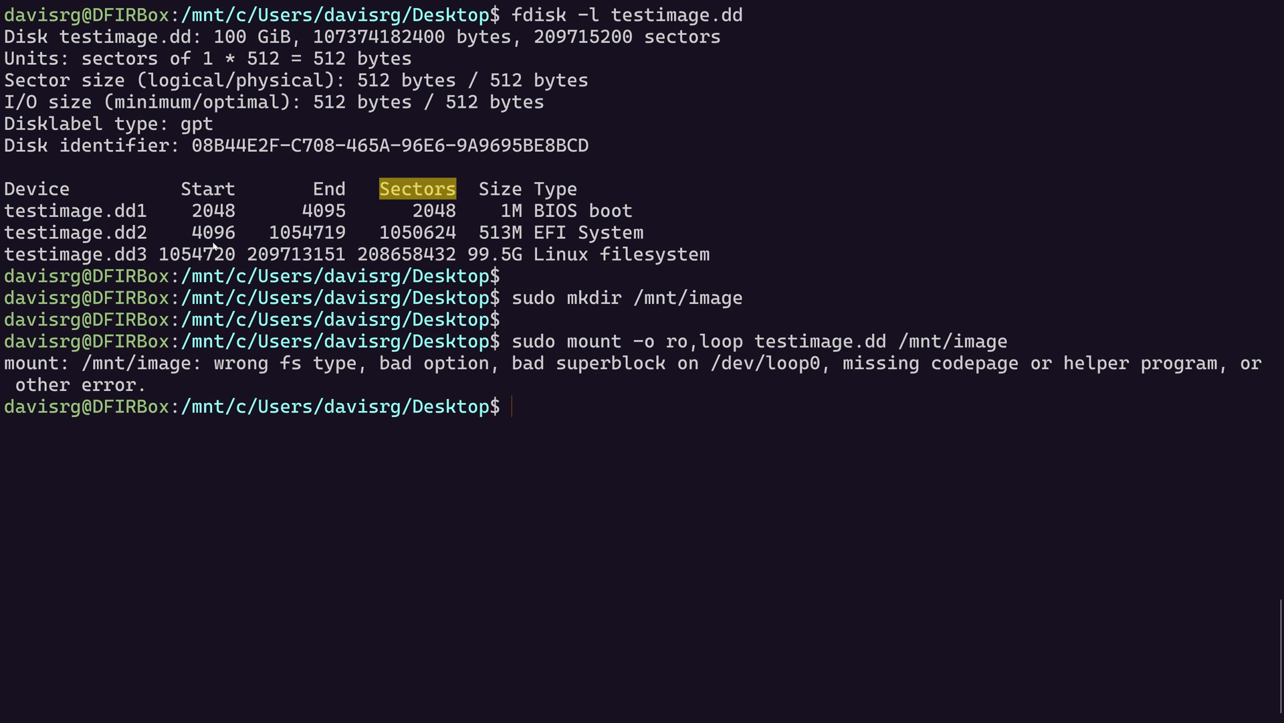
double_click(197, 254)
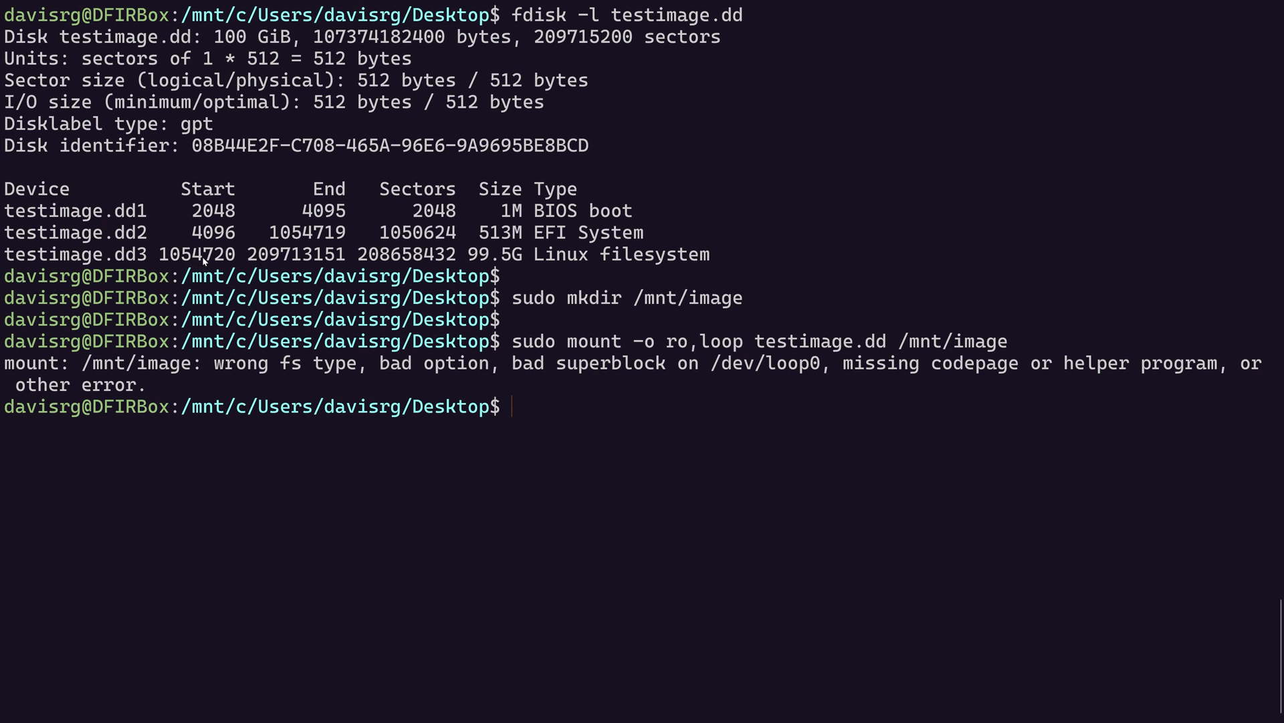
double_click(197, 254)
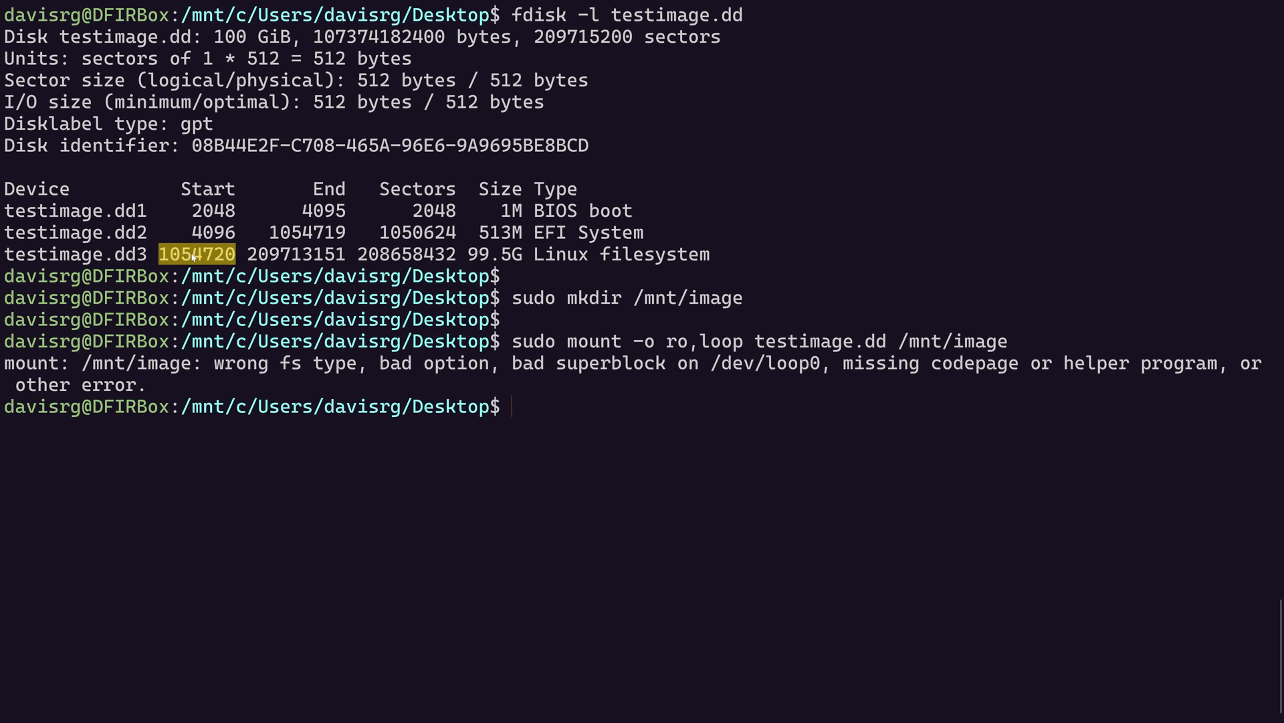
mouse_move(606, 87)
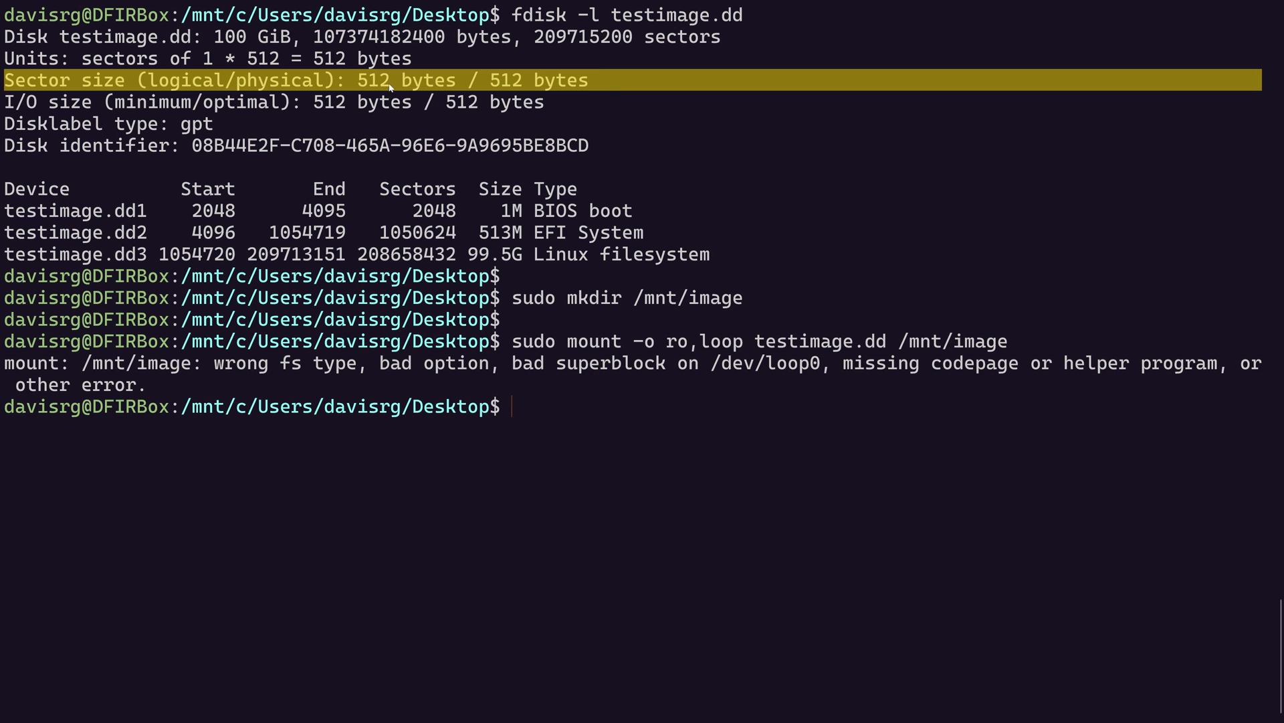
mouse_move(168, 249)
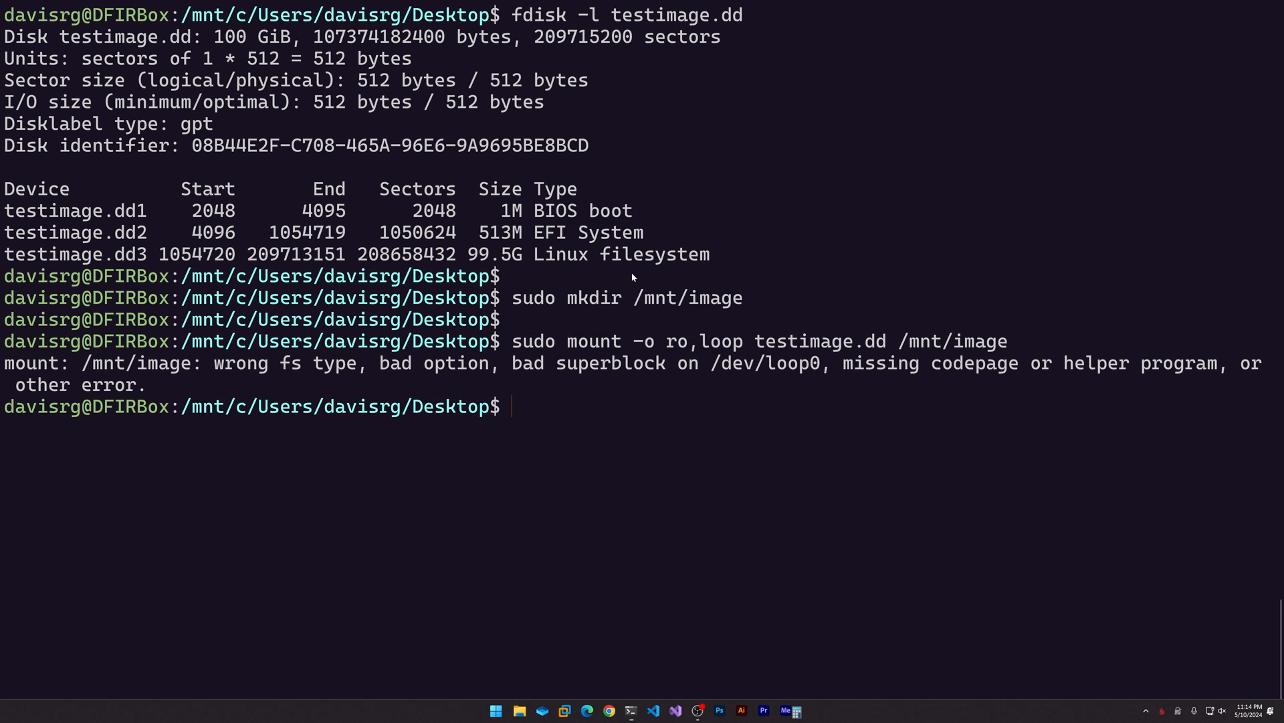
- Compute 1,054,720 × 512 = 540,016,640 bytes in Calculator, then close it
left_click(792, 710)
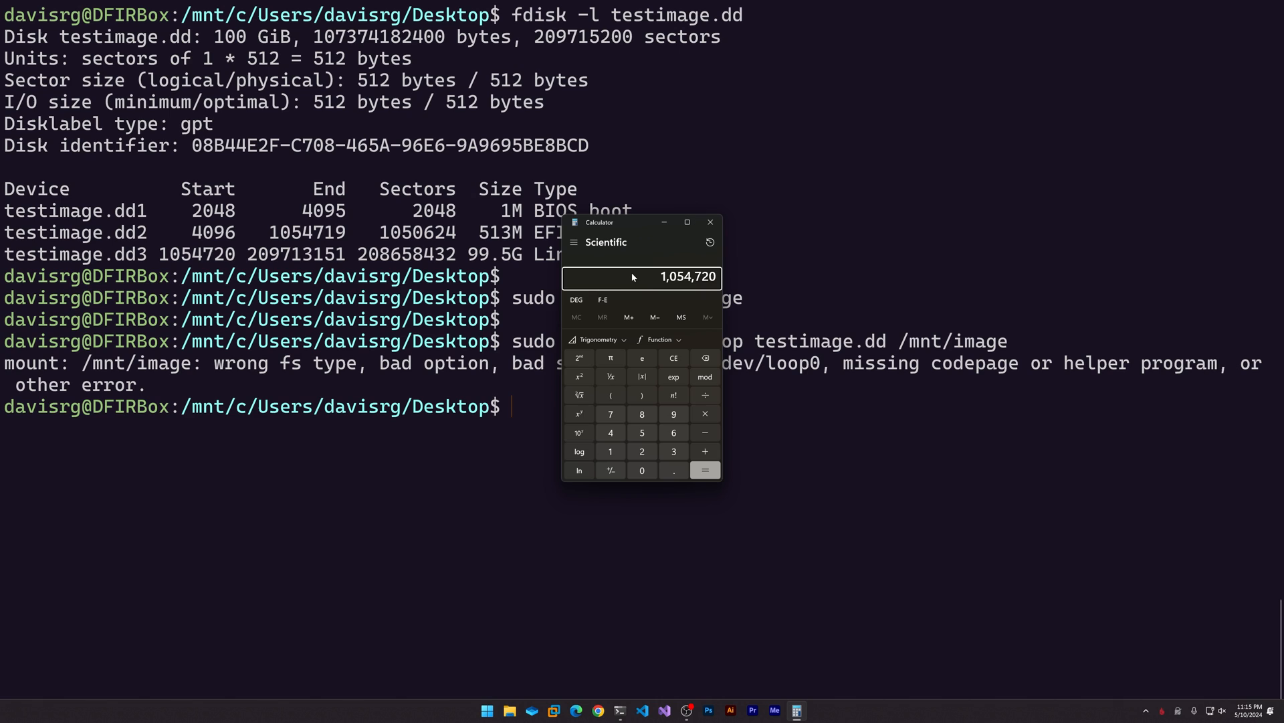
left_click(703, 469)
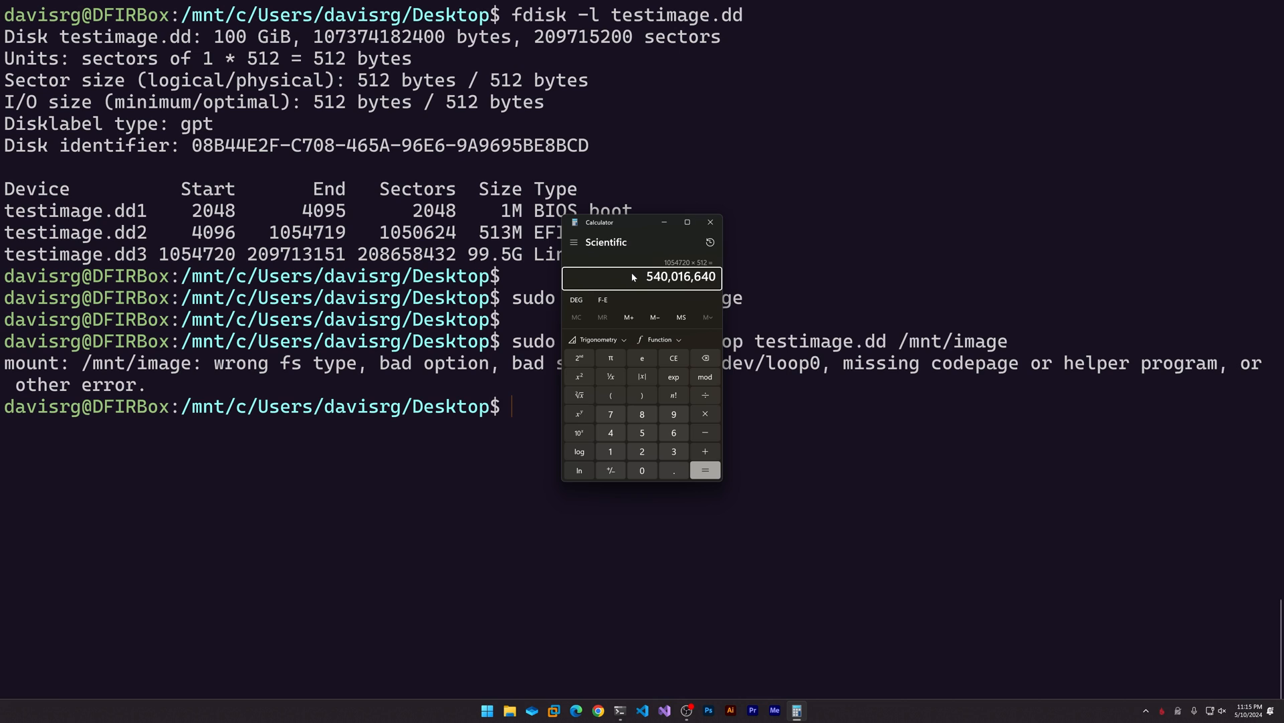
mouse_move(719, 245)
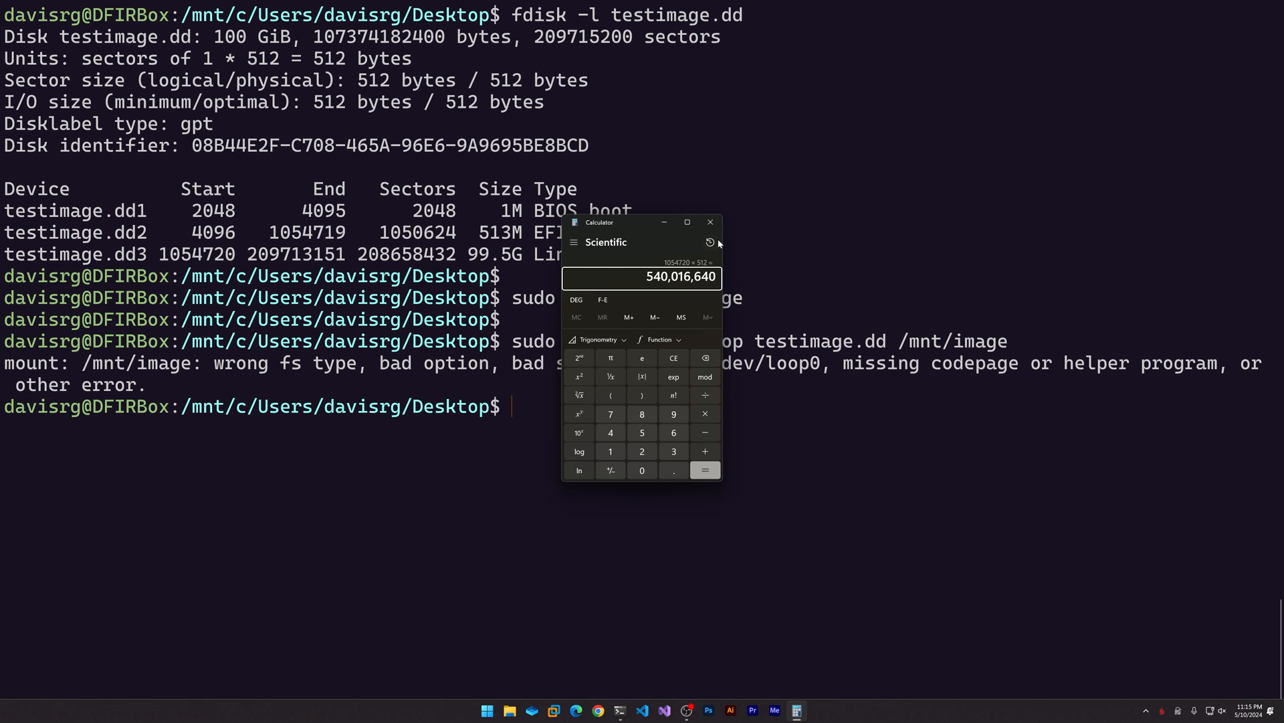
left_click(709, 222)
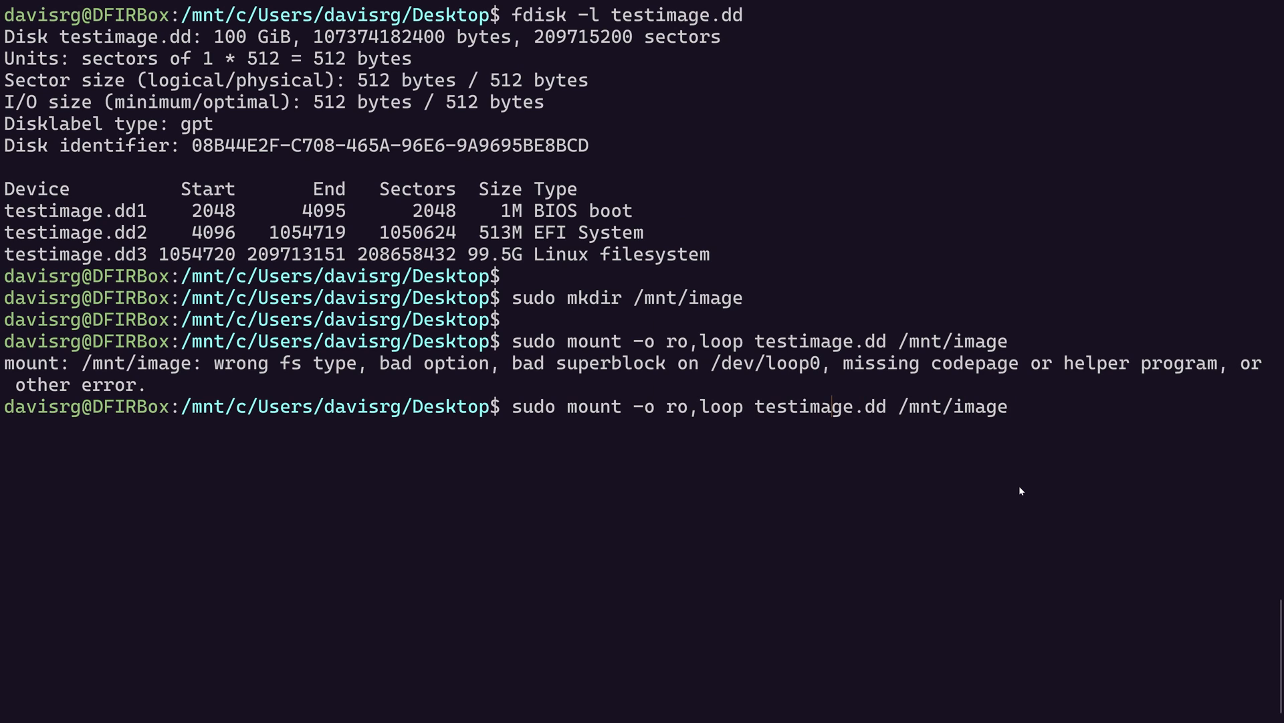
- Rerun the mount with offset=540016640, then recall it after the read-only error
type(",offset=")
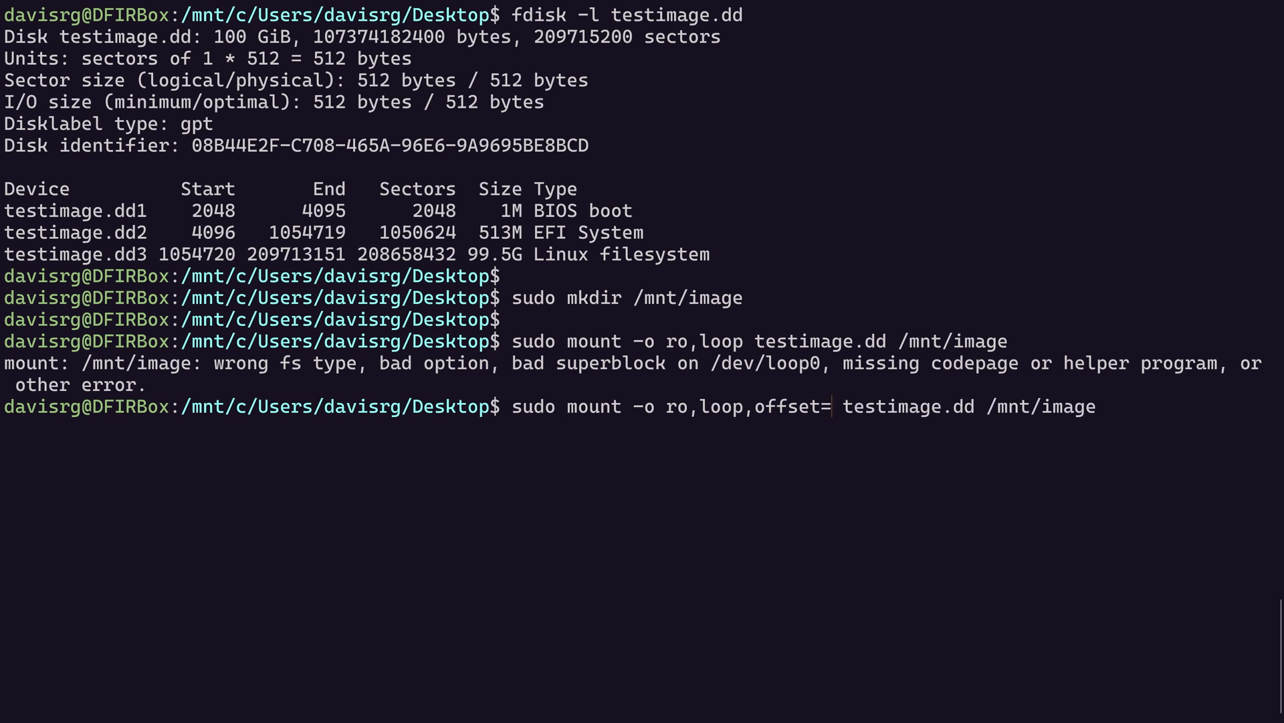
type("540016640")
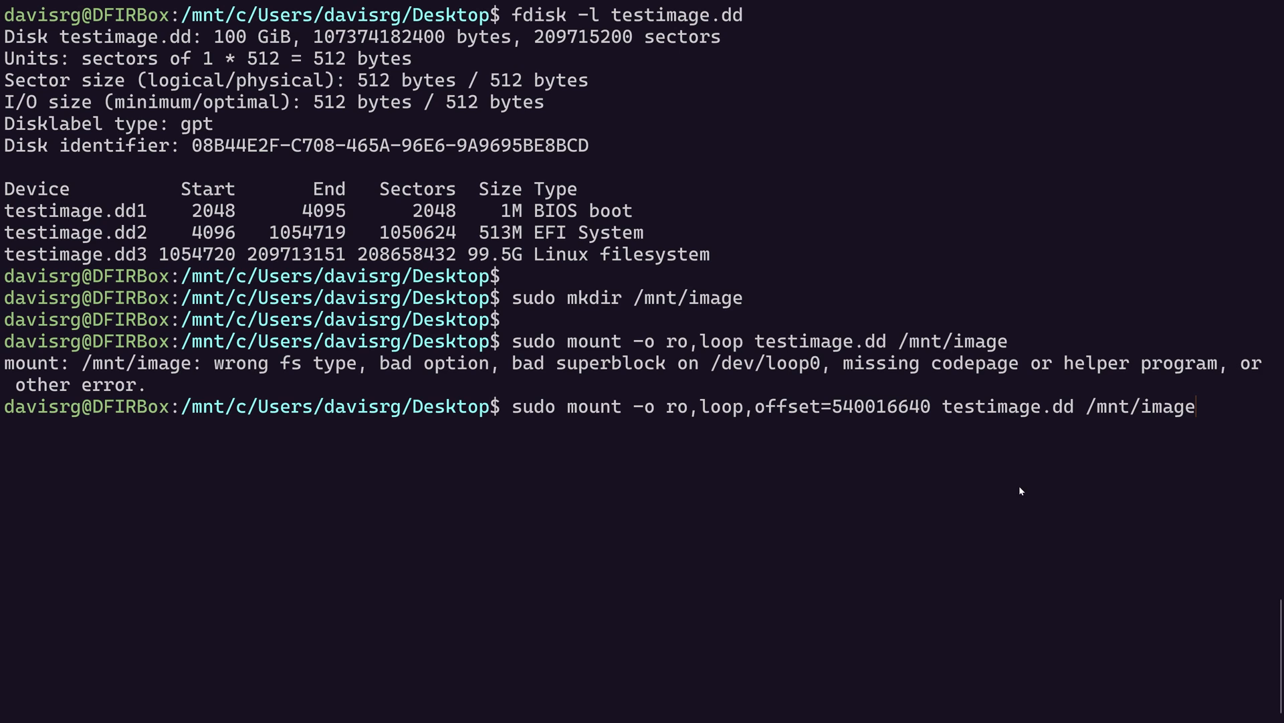
key("Return")
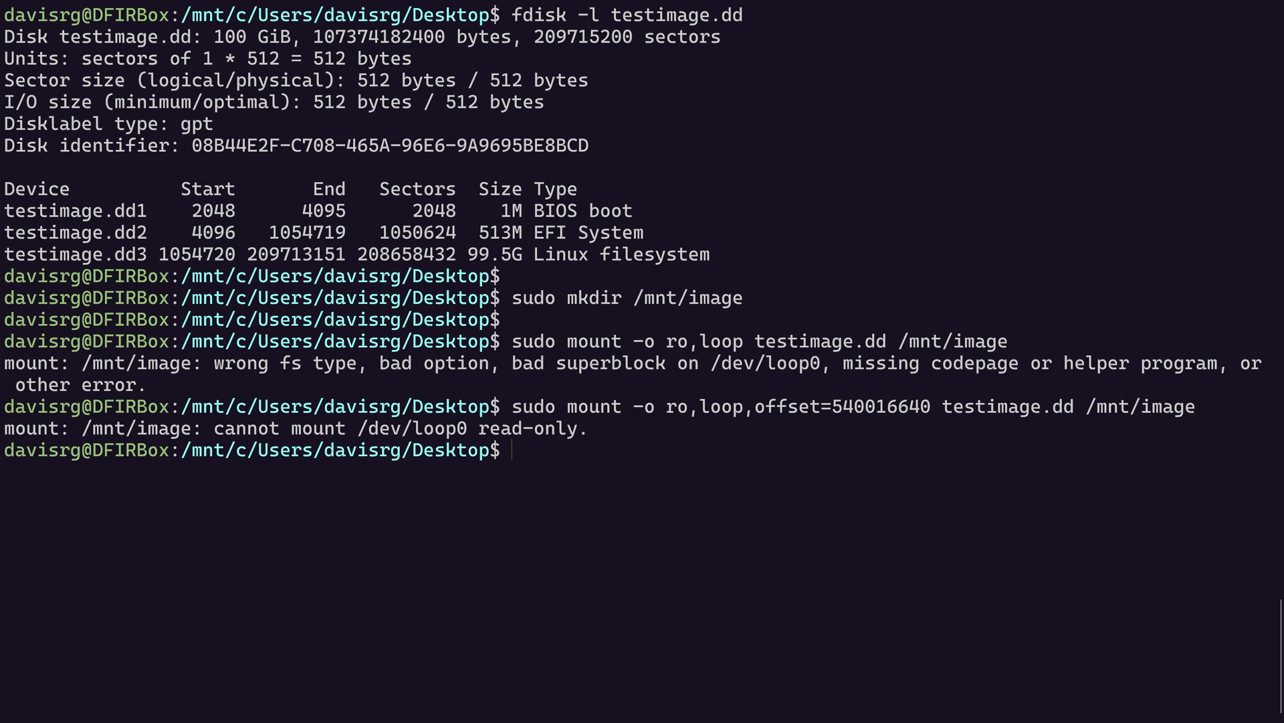
key("Up")
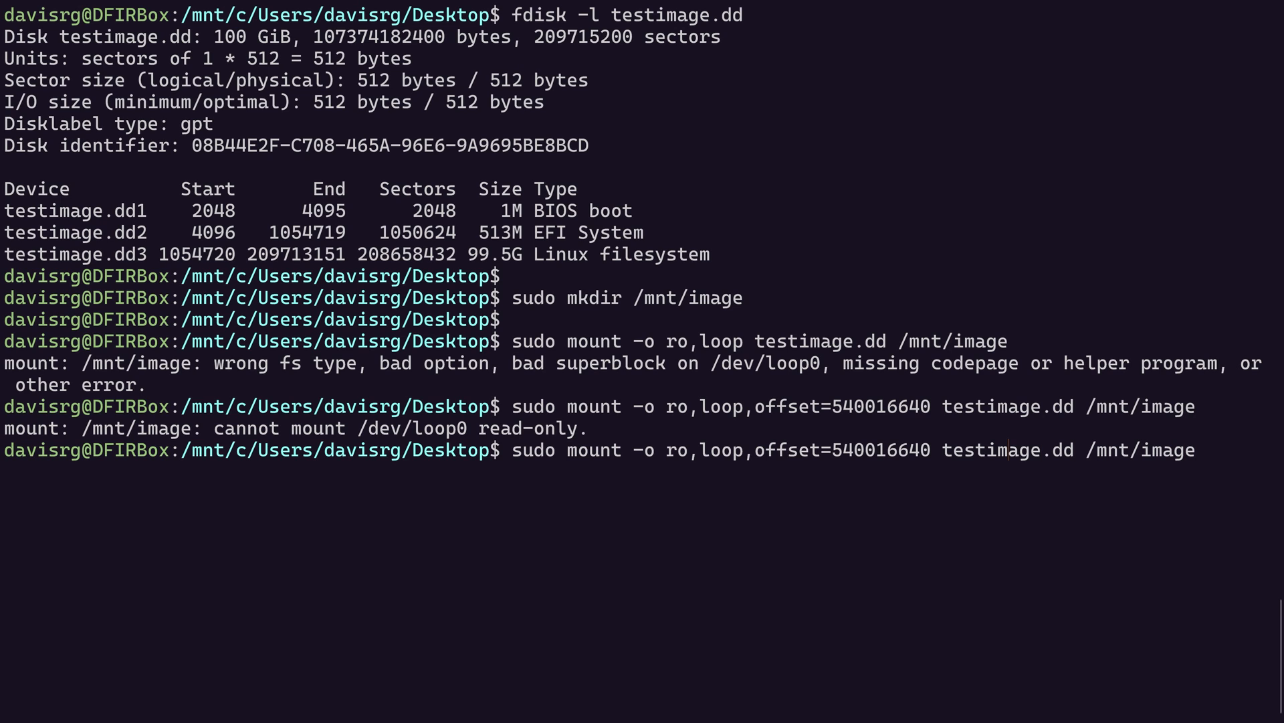
- Add noload to the recalled mount options and run the mount
type(",noload")
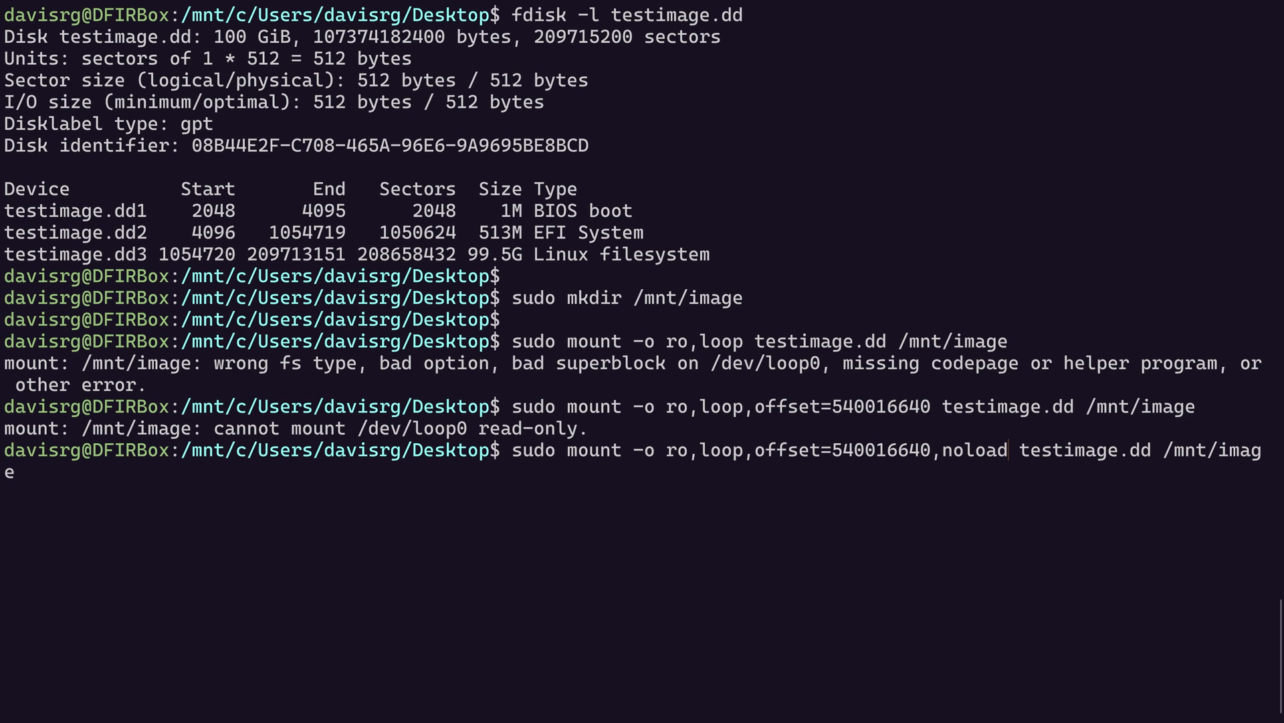
key("Return")
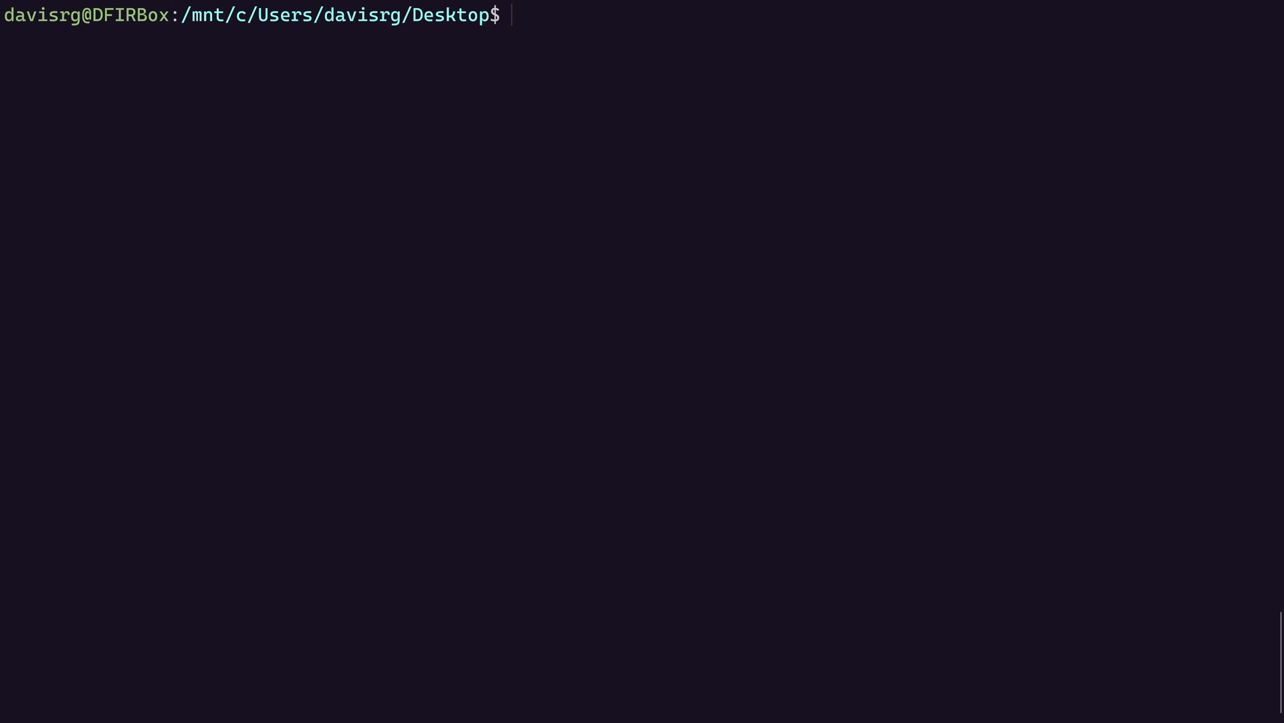
- Change into /mnt/image and caption the mount -o ro,loop,offset=<offset>,noload command template
type("cd /mnt/image")
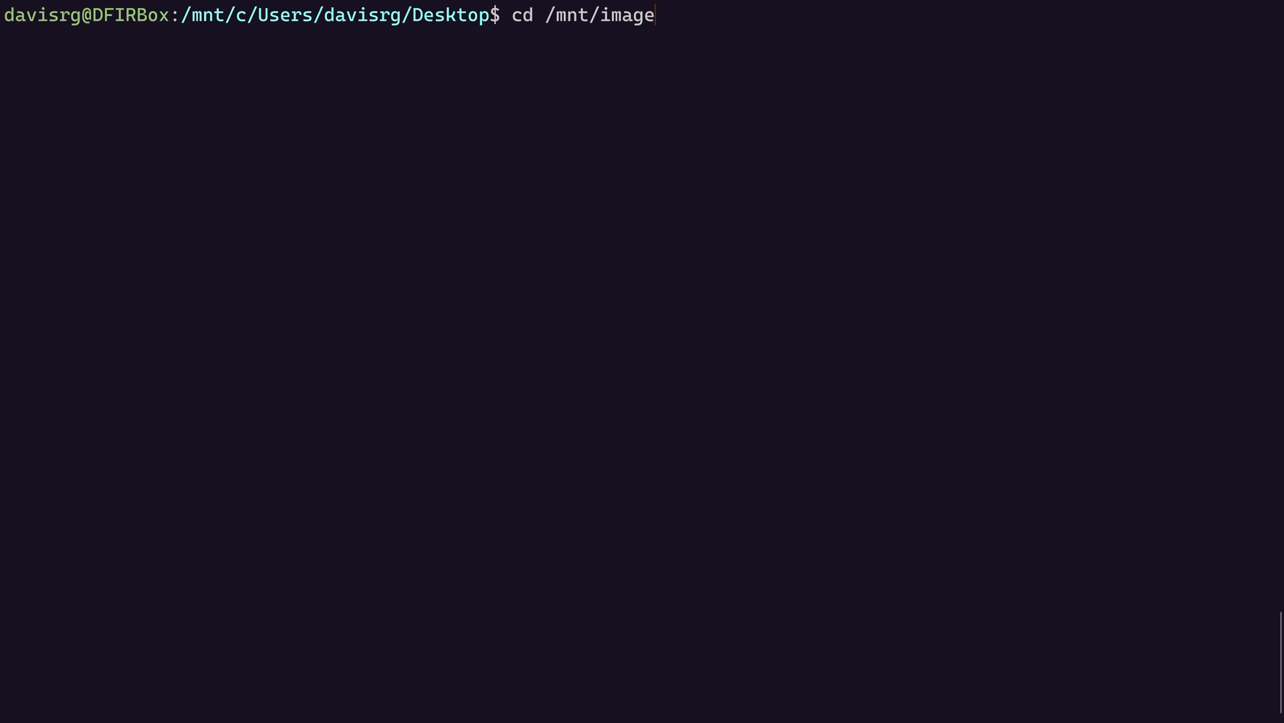
key("Return")
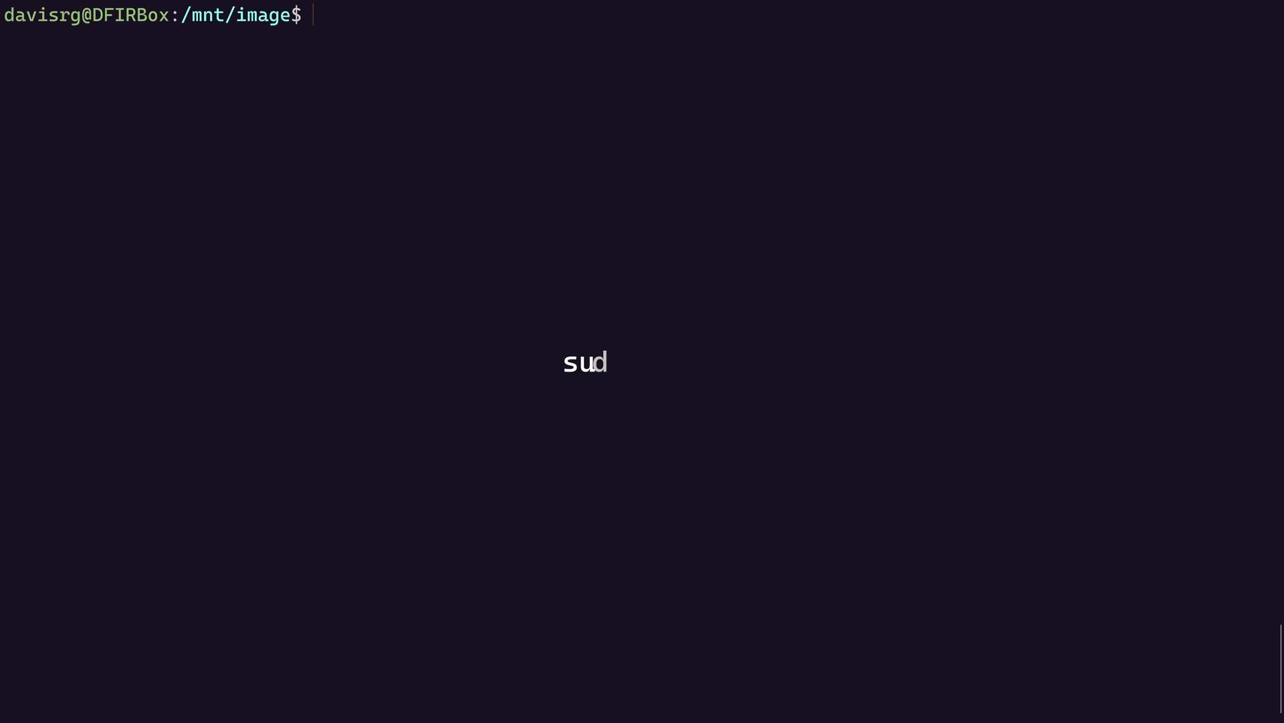
type("o mount -o ro,loop,offset=<offset>,noload <image> /mnt/<mountpoint>")
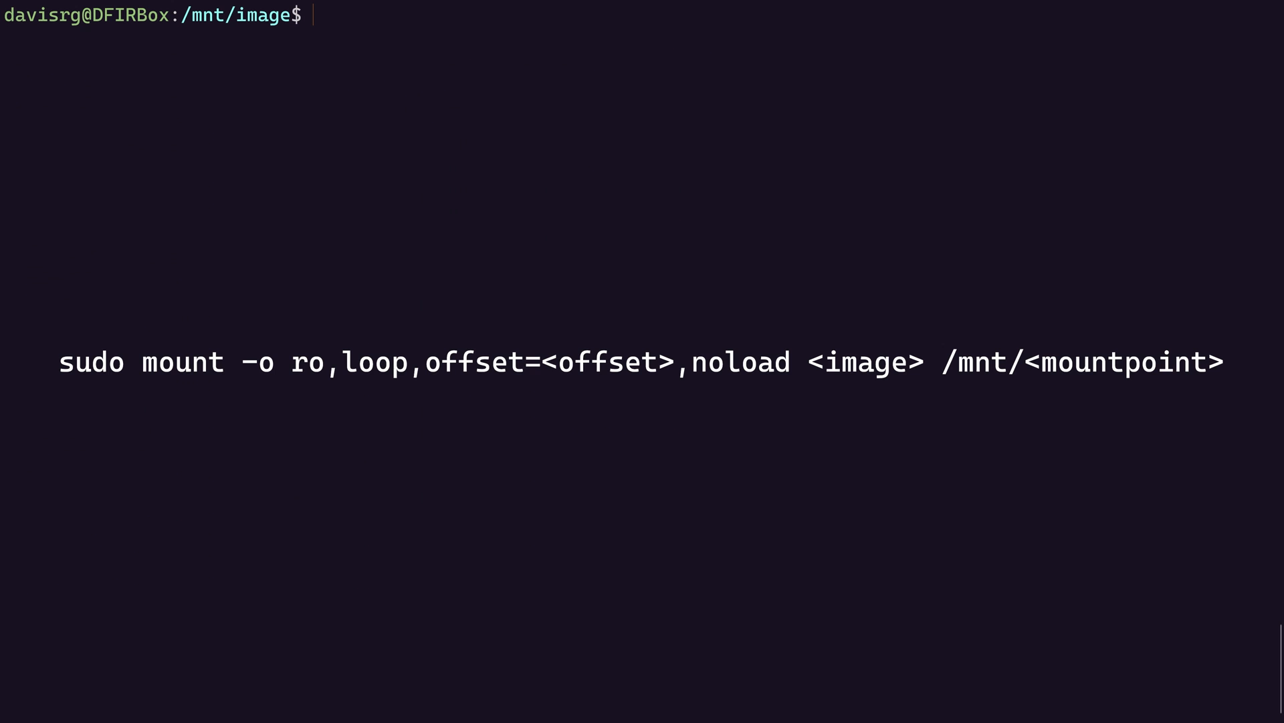